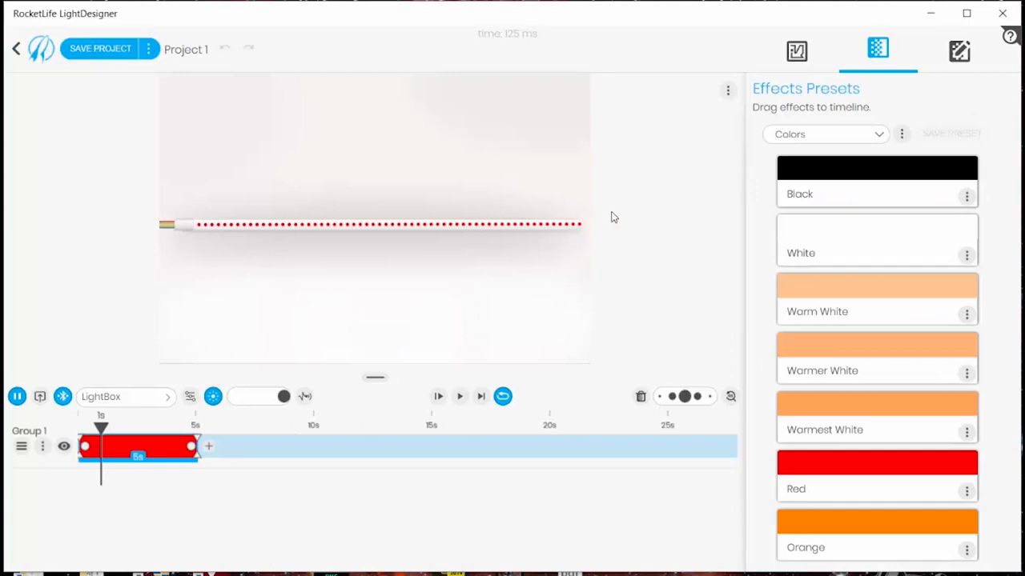
mouse_move(702, 210)
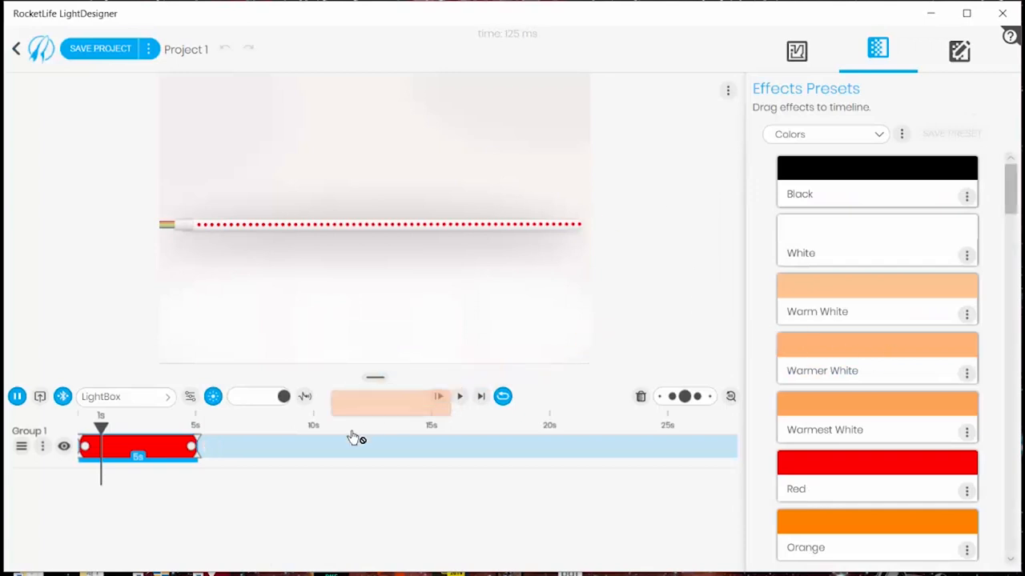
Add a five-second Warm White clip after Group 1's red clip and play the sequence
left_click_drag(877, 299, 256, 447)
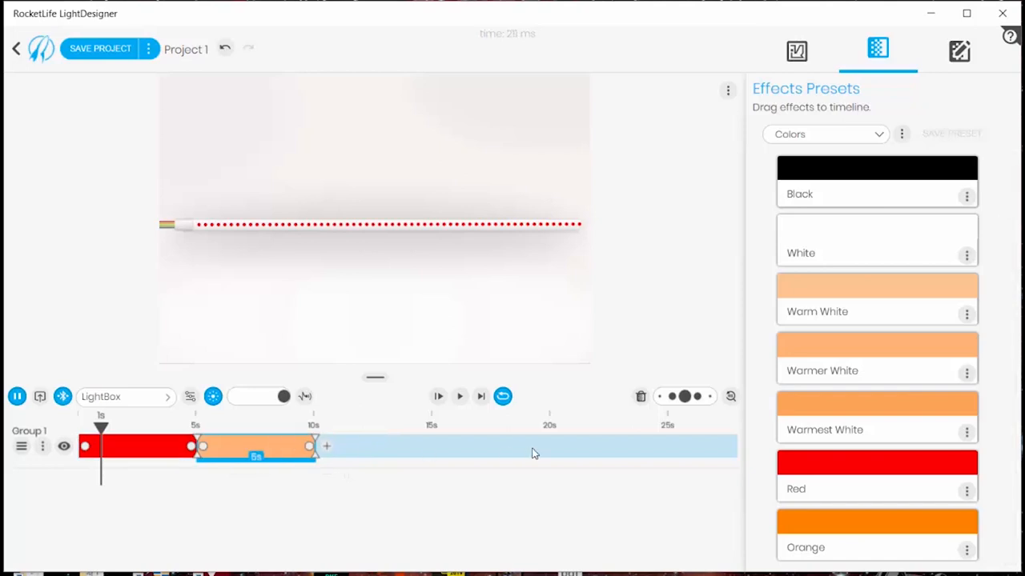
mouse_move(400, 419)
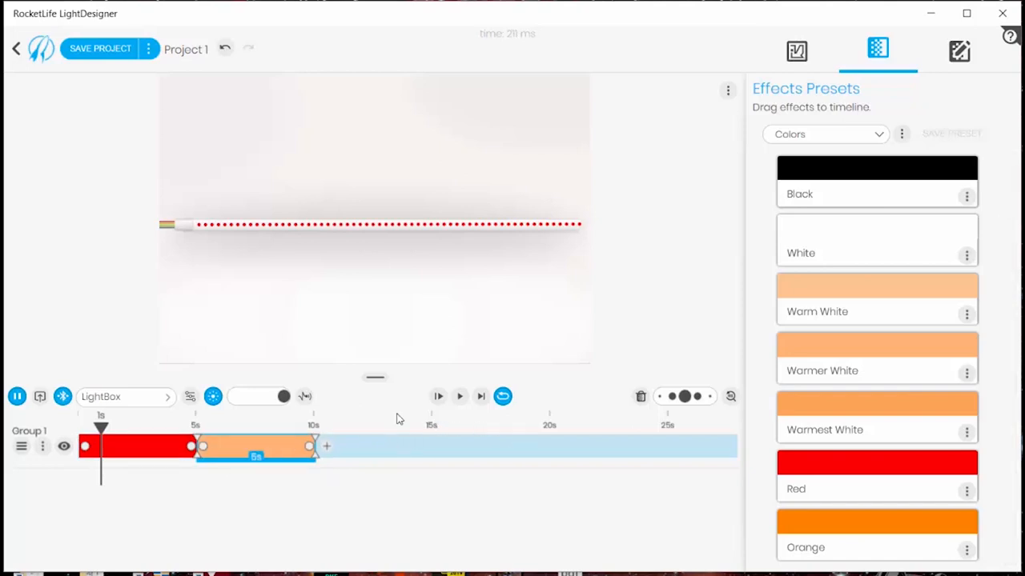
left_click(459, 396)
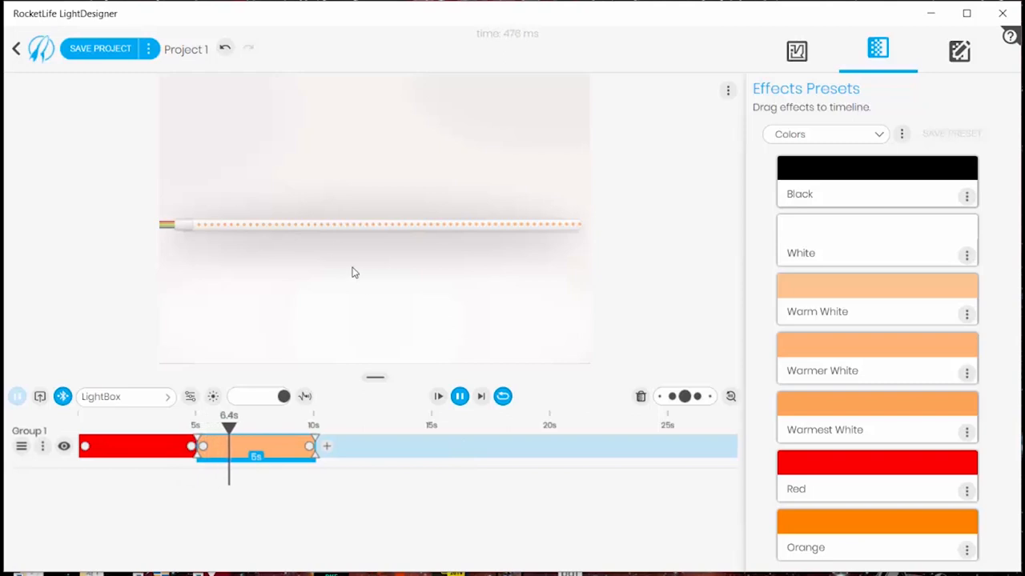
left_click_drag(229, 430, 277, 430)
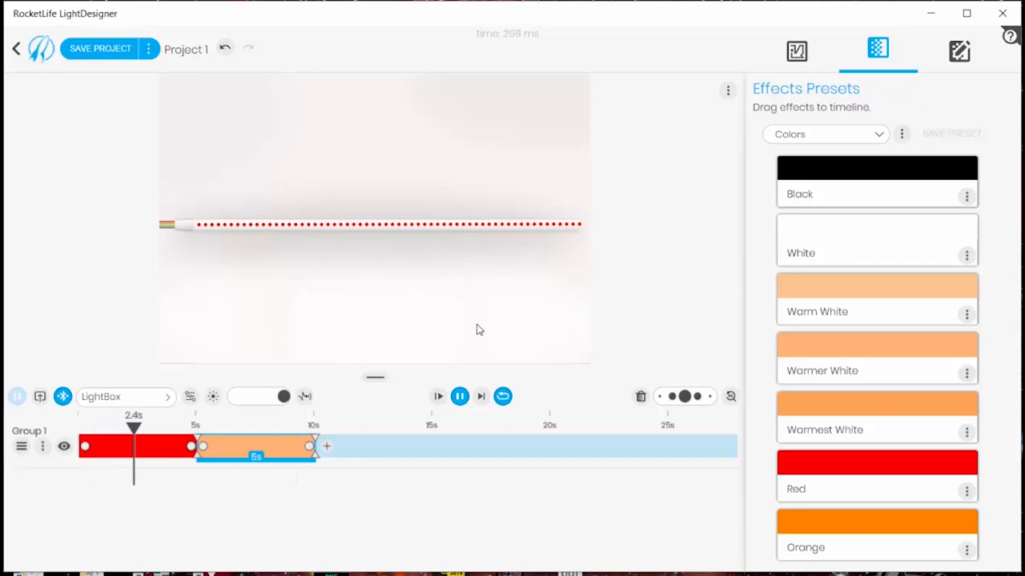
Load the Two Meter Strip three-group layout preset and inspect groups 1, 2 and 3
left_click(797, 50)
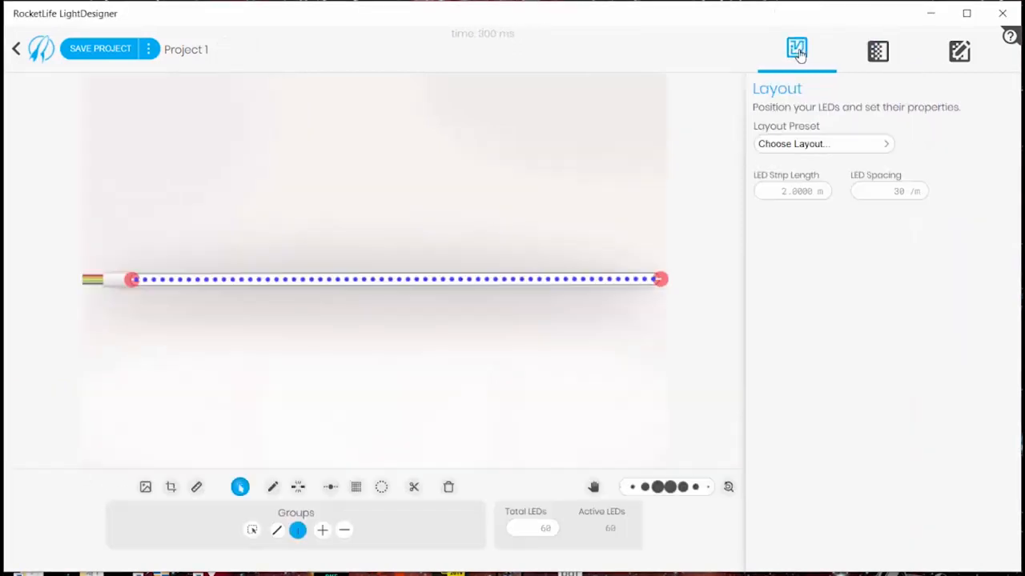
mouse_move(938, 133)
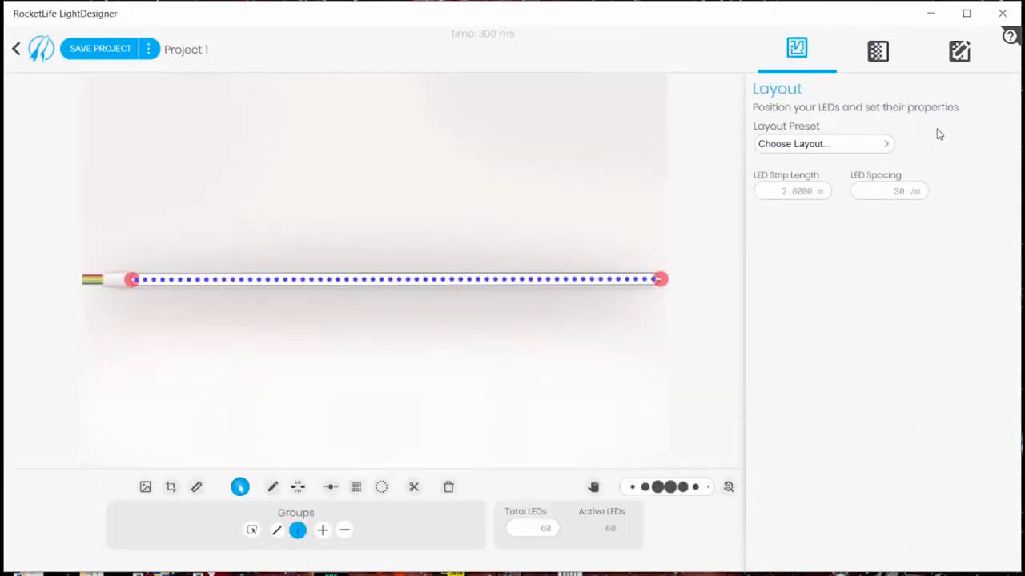
left_click(817, 143)
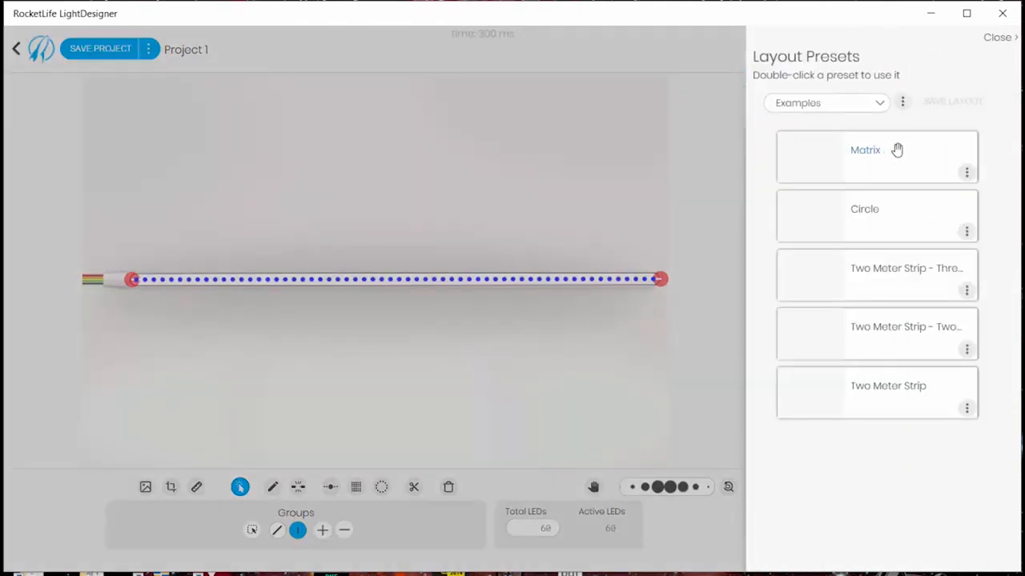
mouse_move(887, 379)
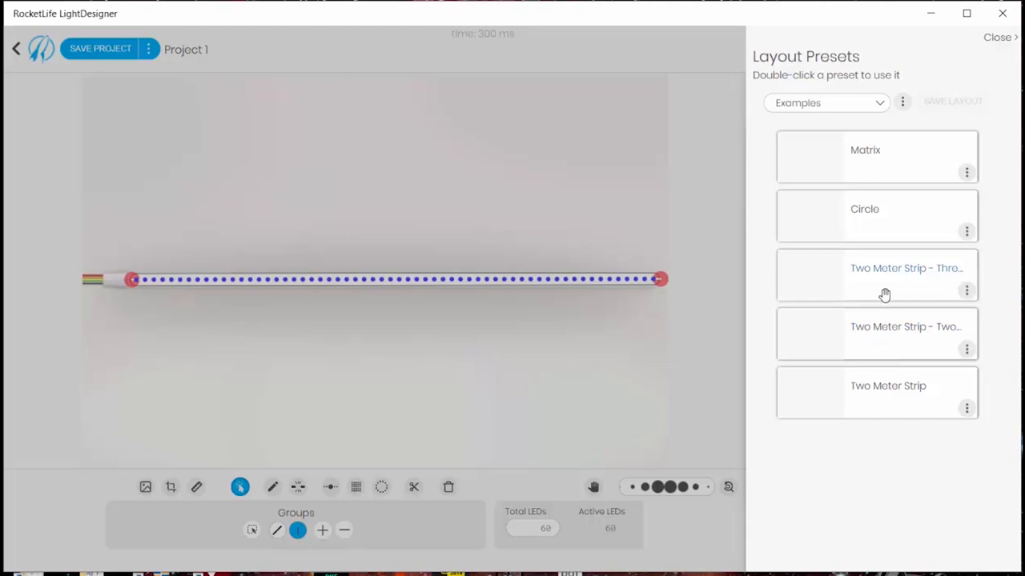
mouse_move(880, 329)
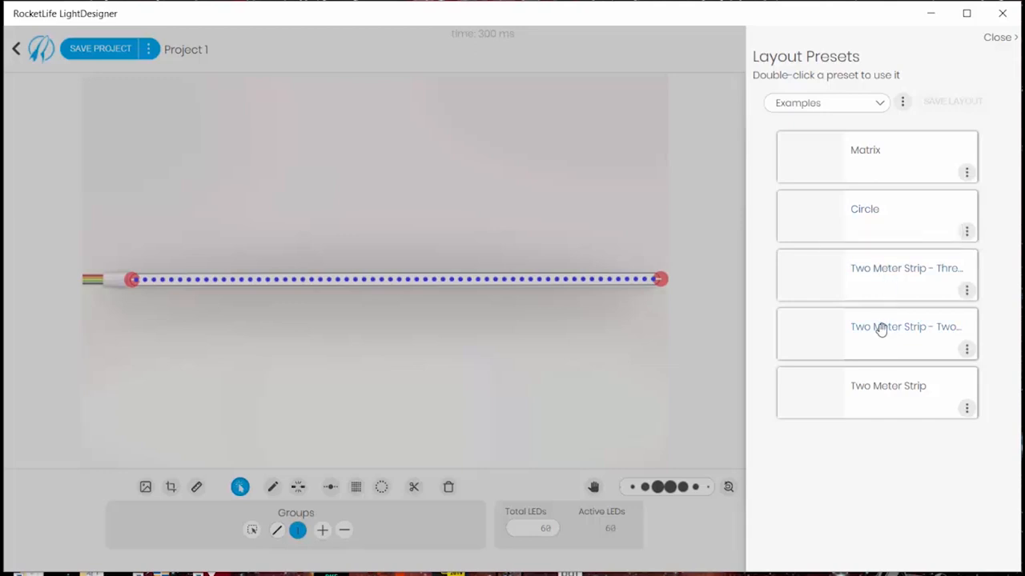
mouse_move(874, 391)
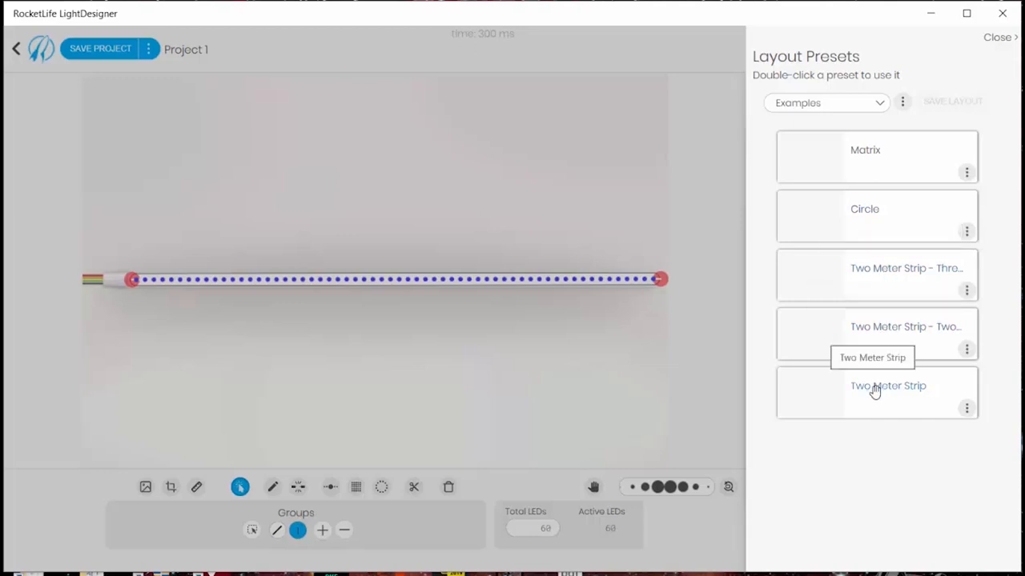
mouse_move(608, 343)
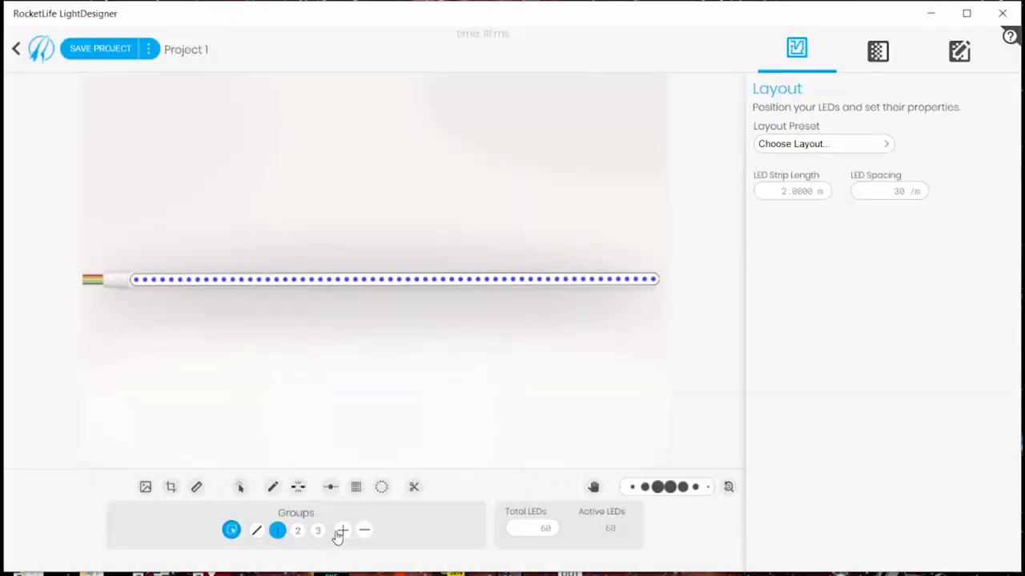
mouse_move(281, 272)
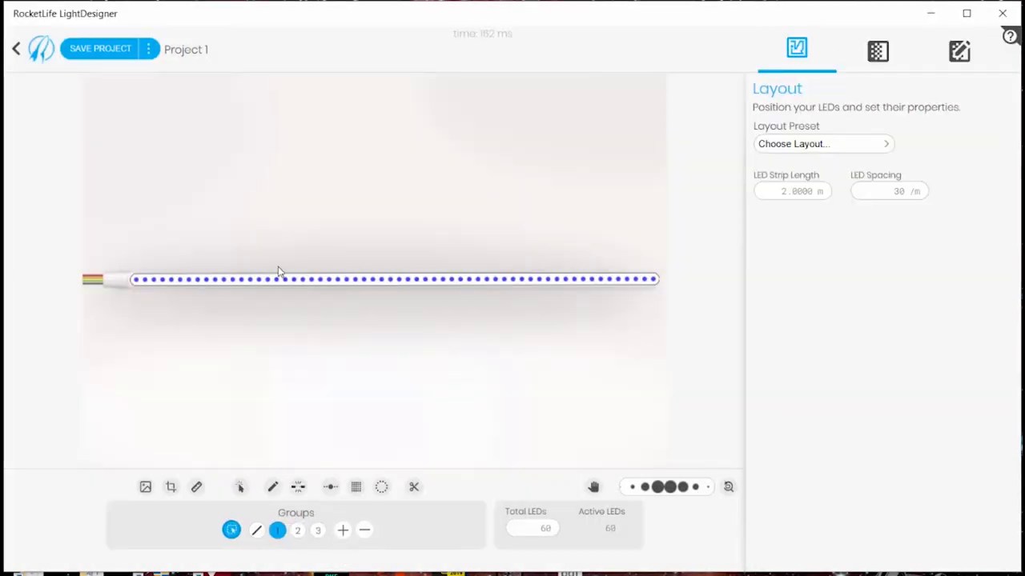
left_click(298, 530)
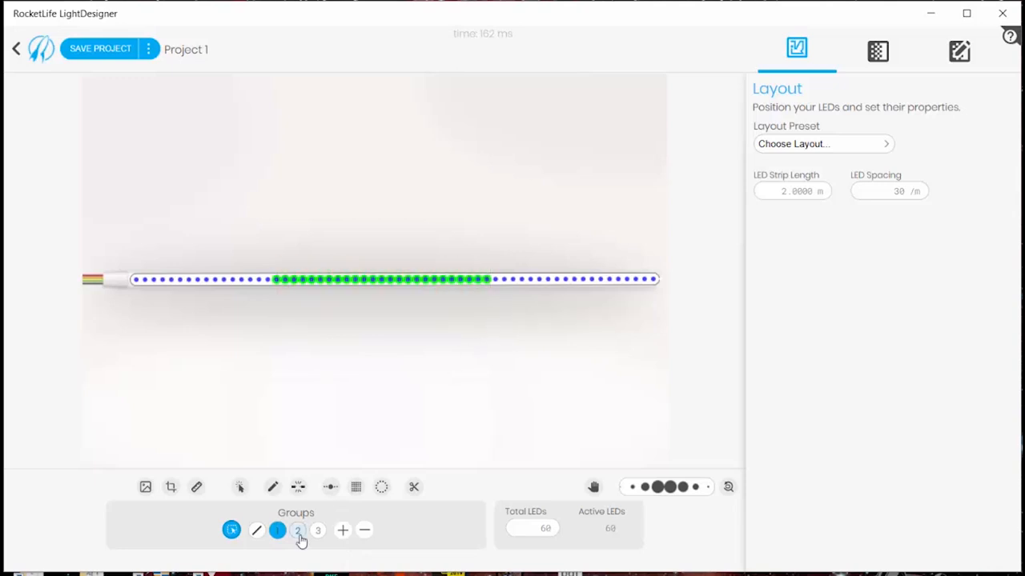
left_click(298, 530)
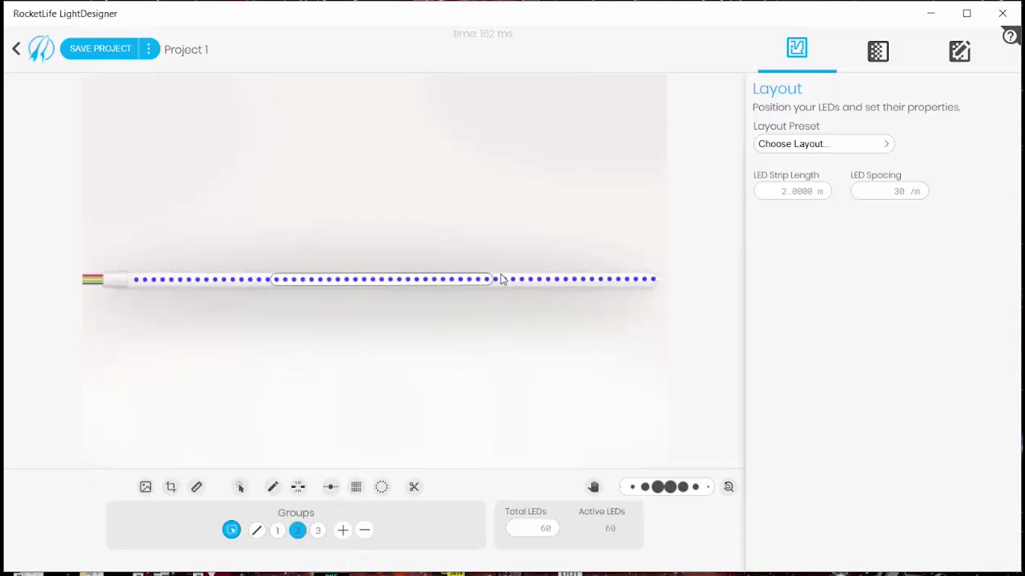
left_click(318, 530)
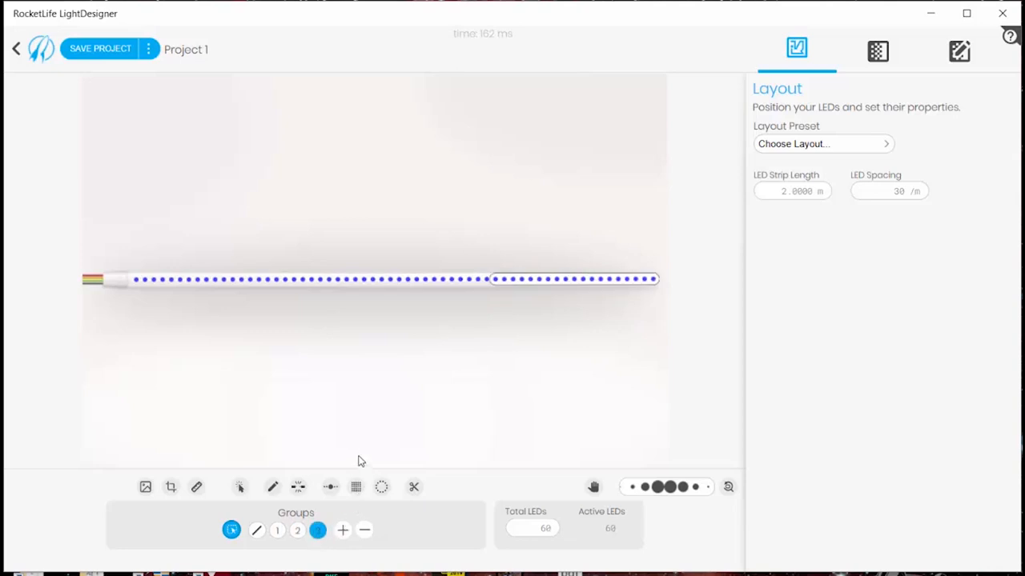
left_click(277, 530)
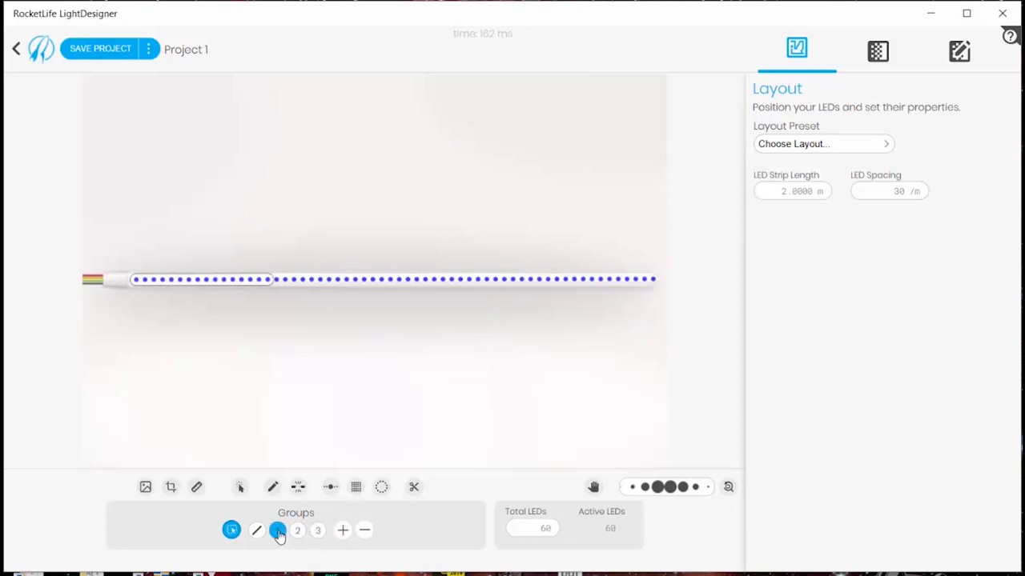
left_click(317, 530)
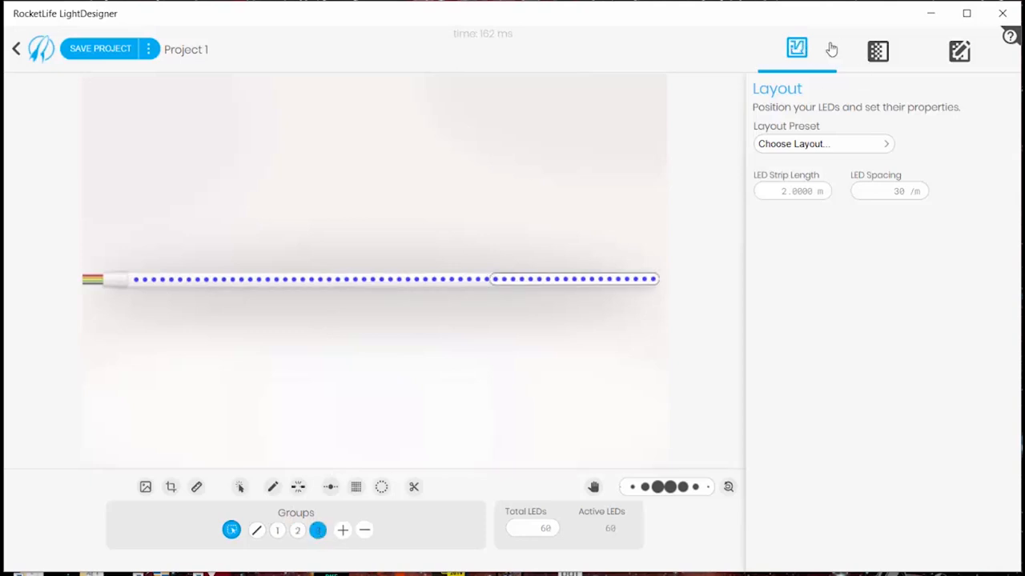
Add Yellow to Group 2 and Blue to Group 3, then return to the layout
left_click(878, 50)
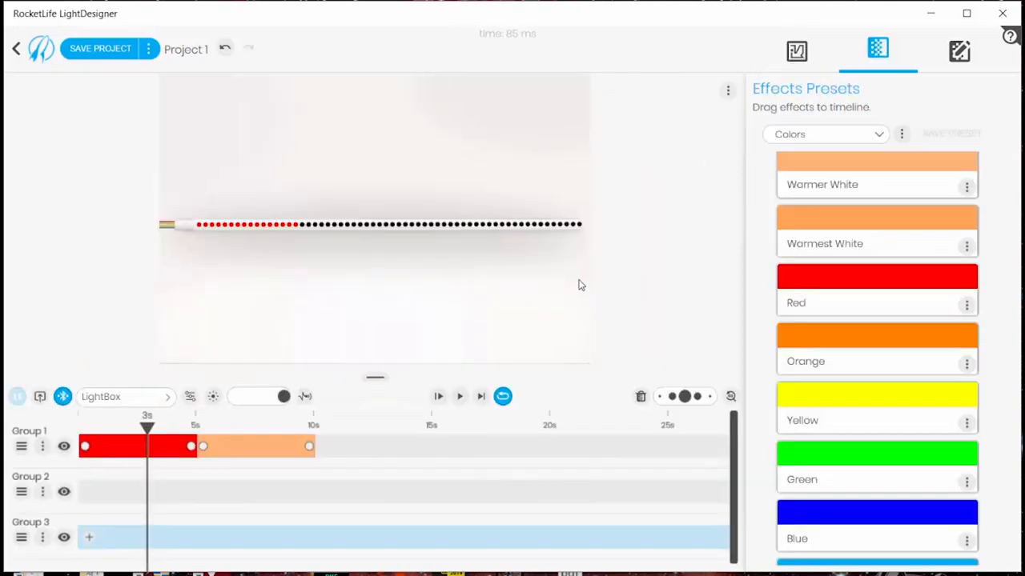
mouse_move(851, 398)
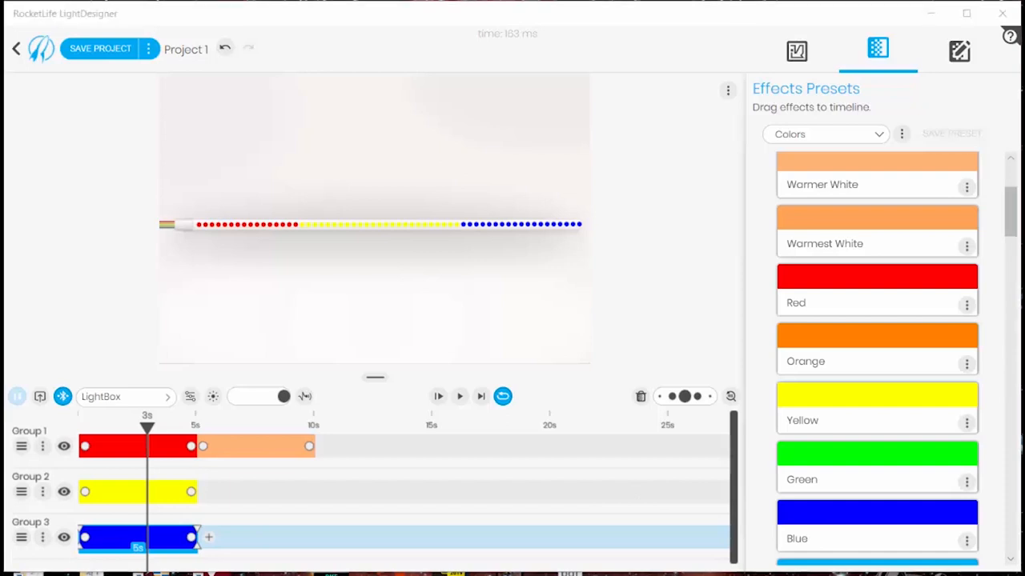
left_click(797, 51)
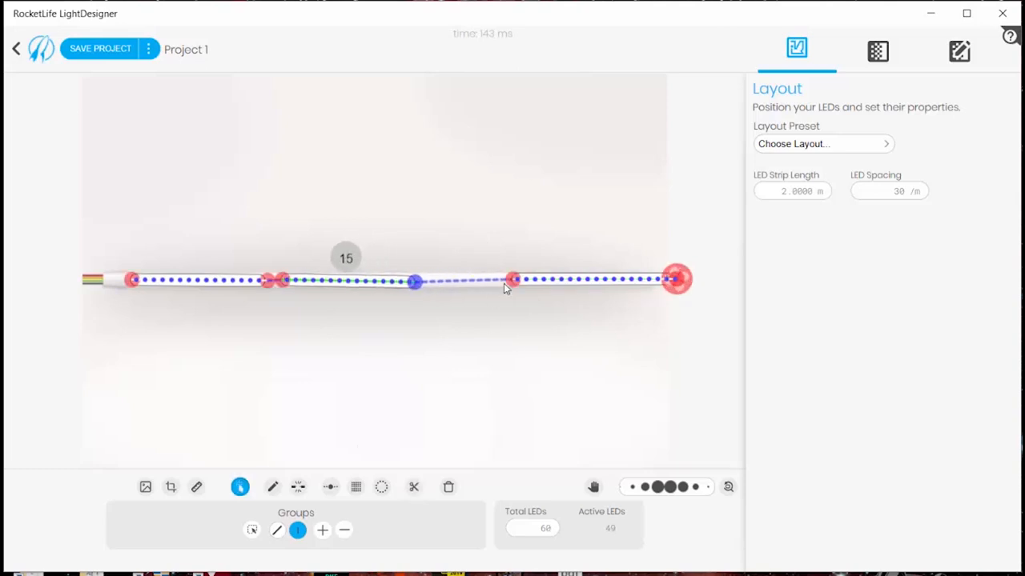
Drag strip points into four stacked rows and check group 2's row
left_click_drag(413, 281, 552, 284)
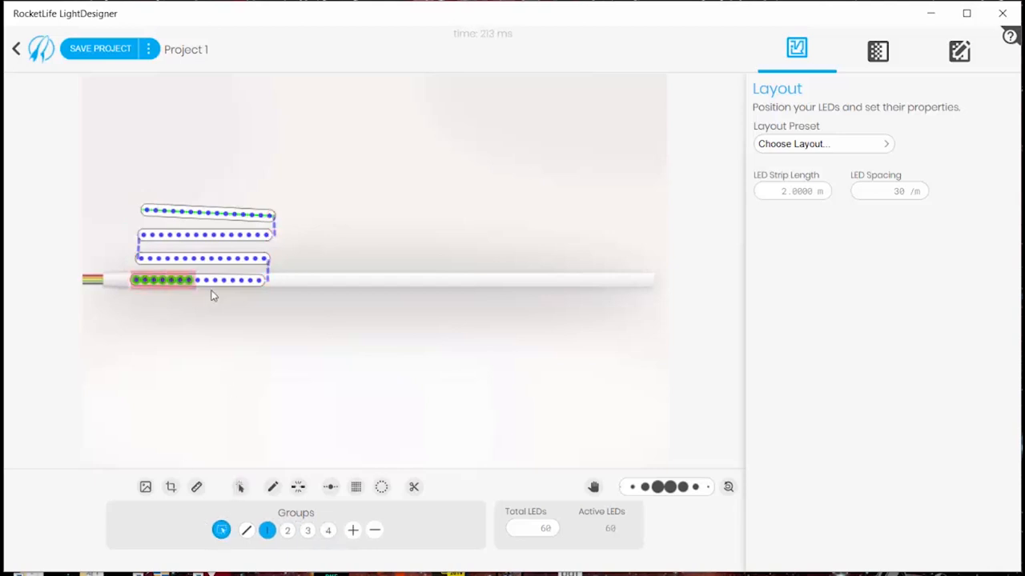
left_click(287, 530)
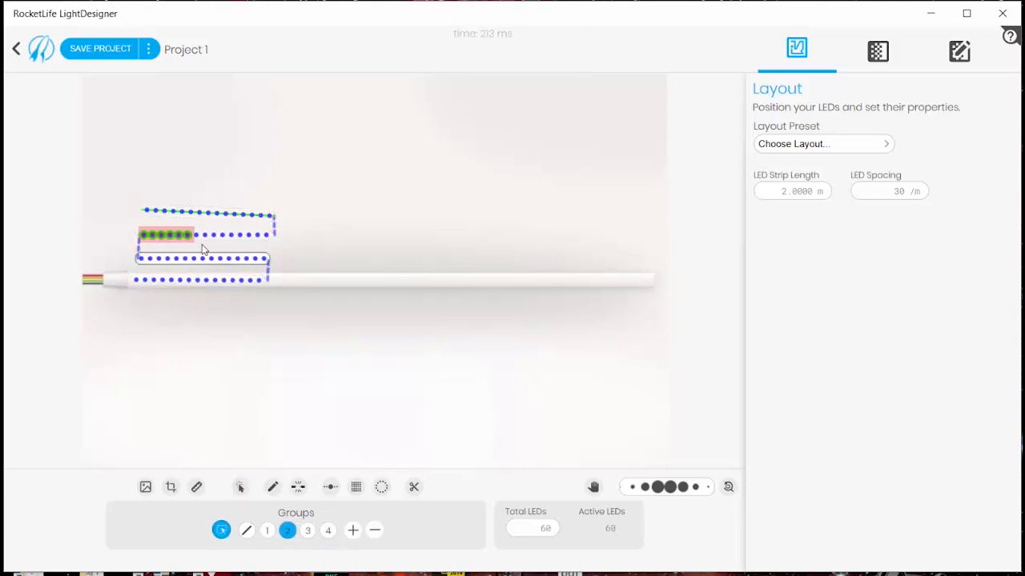
left_click(878, 50)
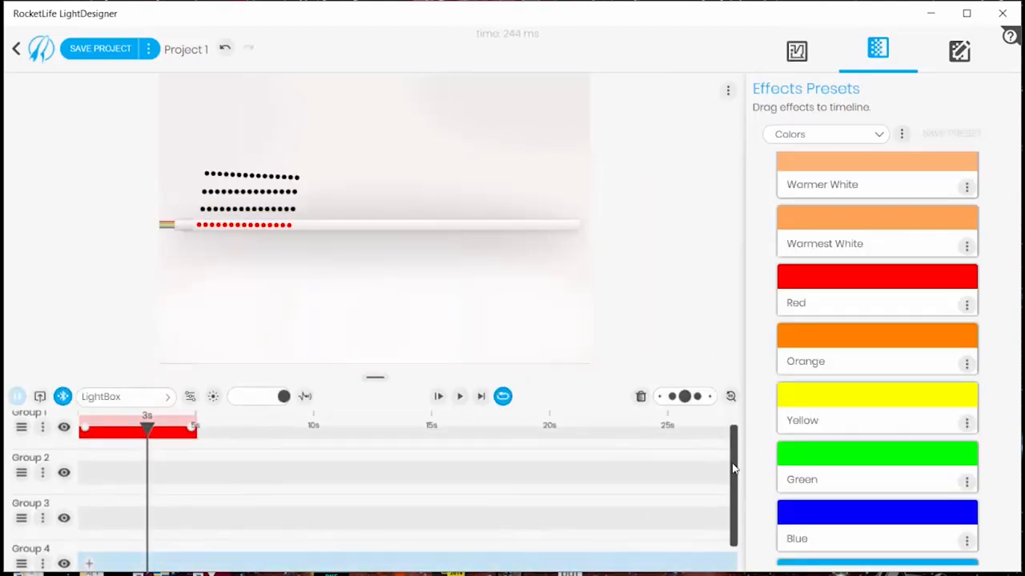
Colour Groups 1–4 red, yellow, green, blue, then put Red and Blue Chase on Groups 1–3
scroll("down", 3)
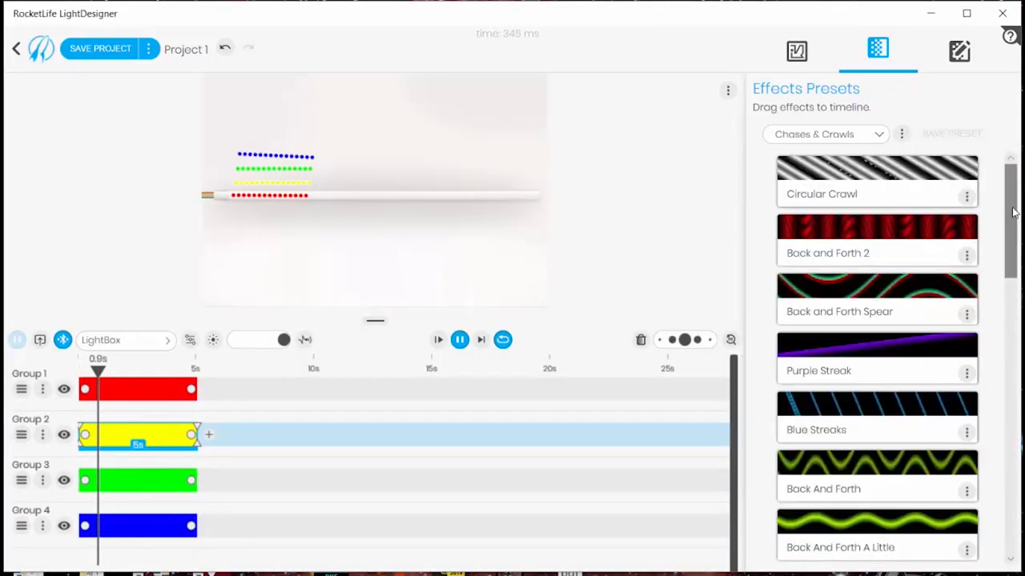
scroll("down", 3)
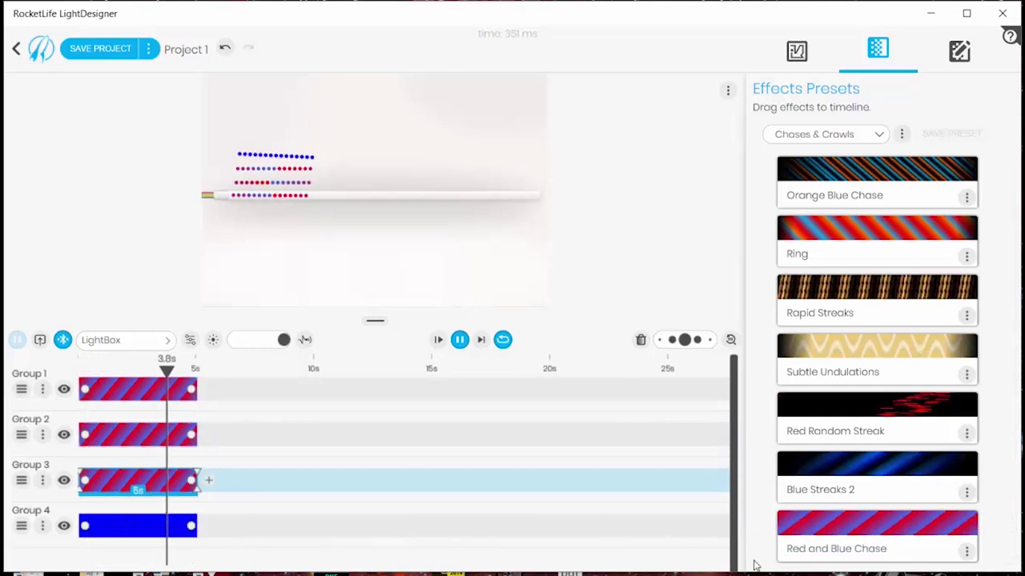
left_click(136, 526)
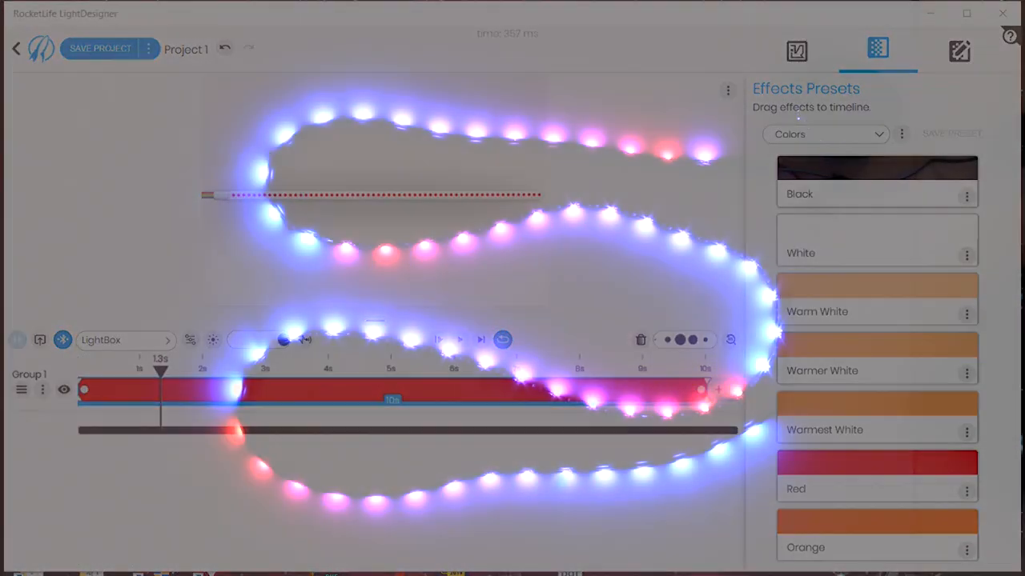
Switch the effects category dropdown to Chases & Crawls
left_click(824, 134)
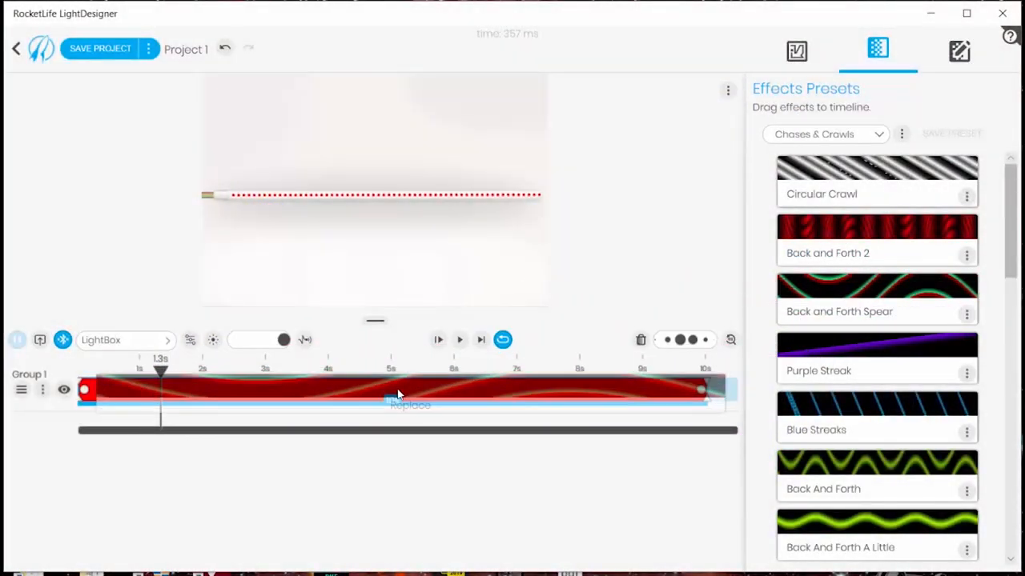
Drop Back and Forth Spear onto the red clip and open Effects Editing
left_click(458, 339)
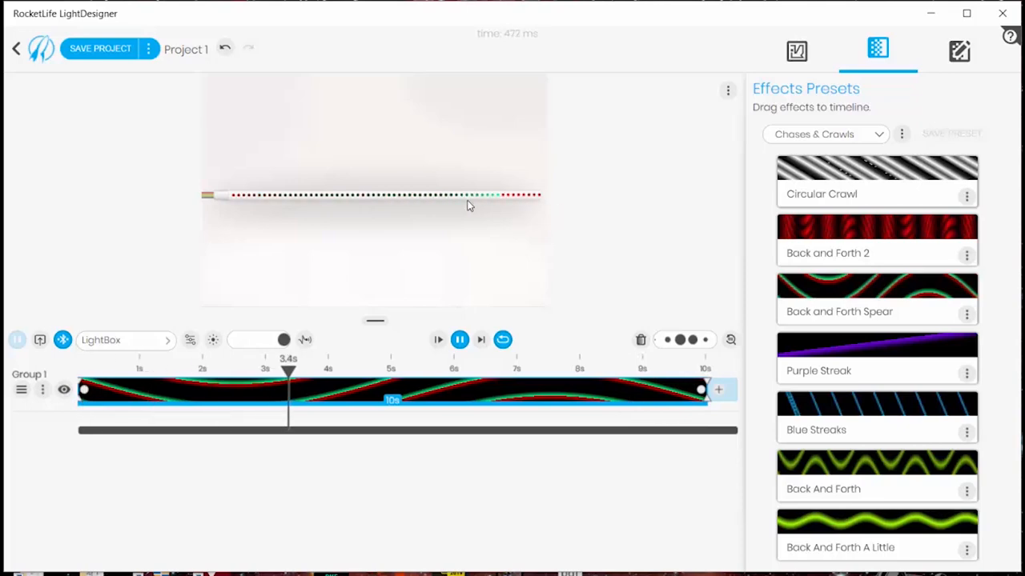
left_click(958, 51)
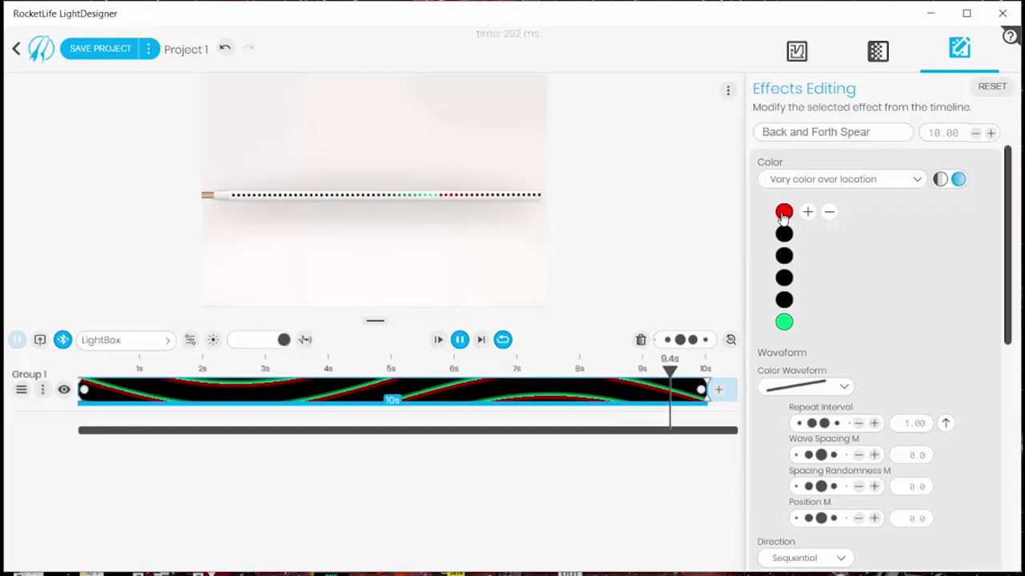
Change the spear's first colour to green and set the colour waveform to an arch shape
left_click(783, 211)
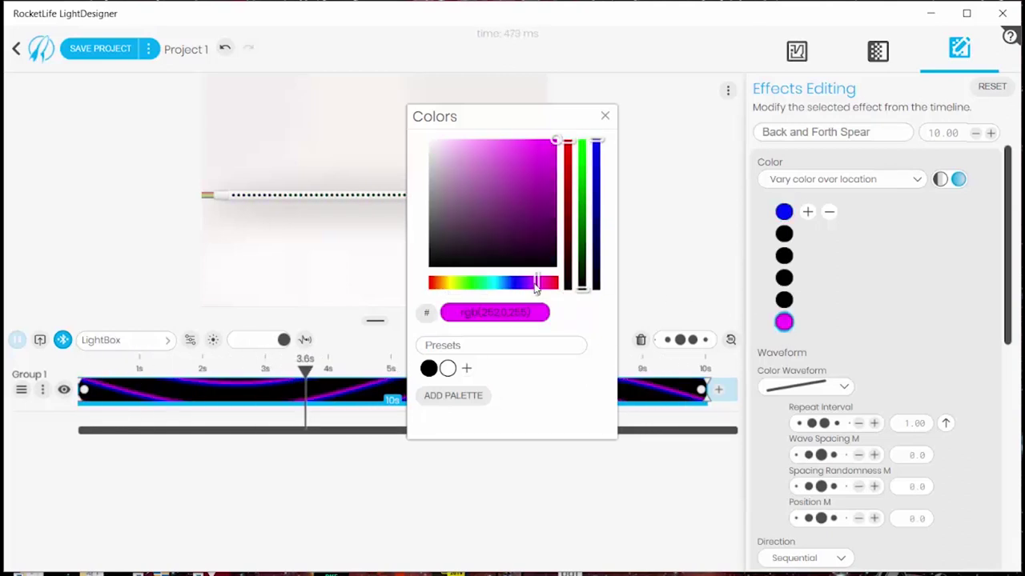
left_click(605, 116)
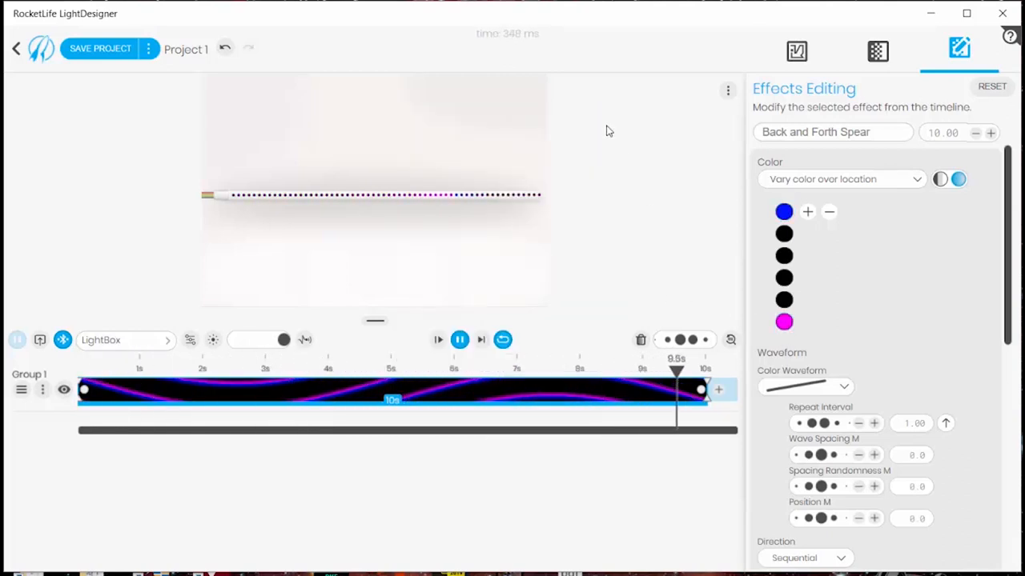
left_click(425, 370)
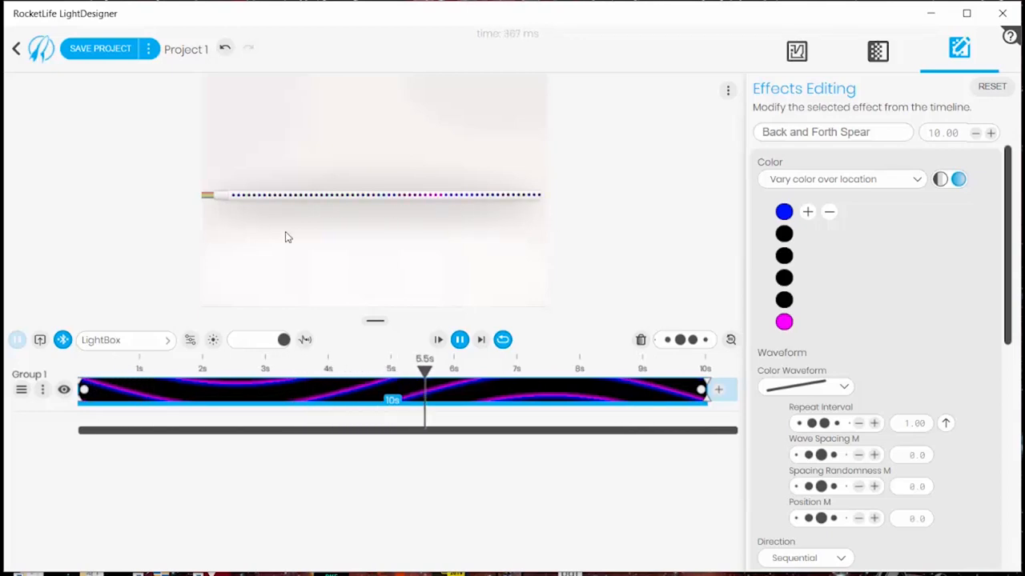
left_click(782, 211)
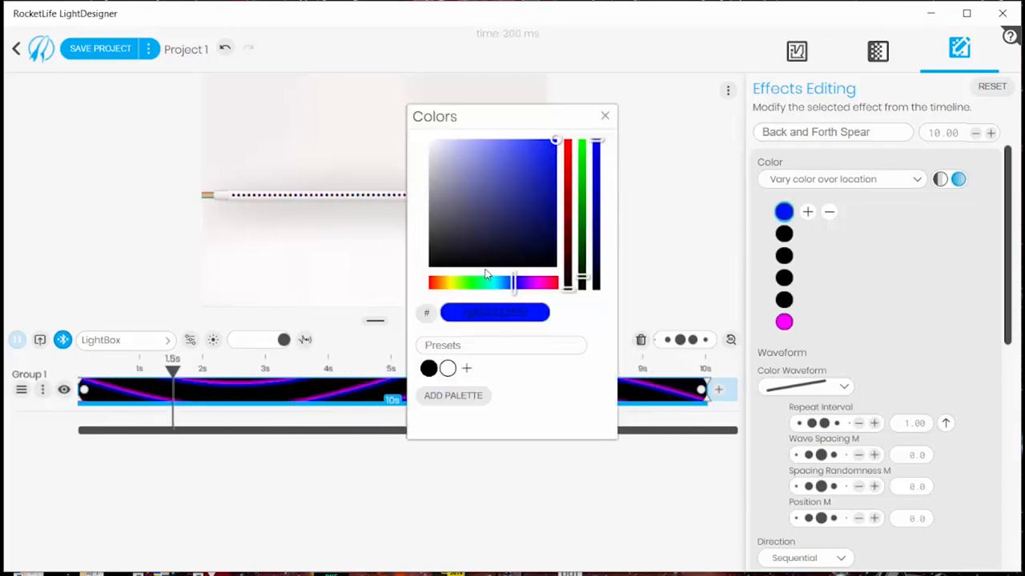
left_click(604, 116)
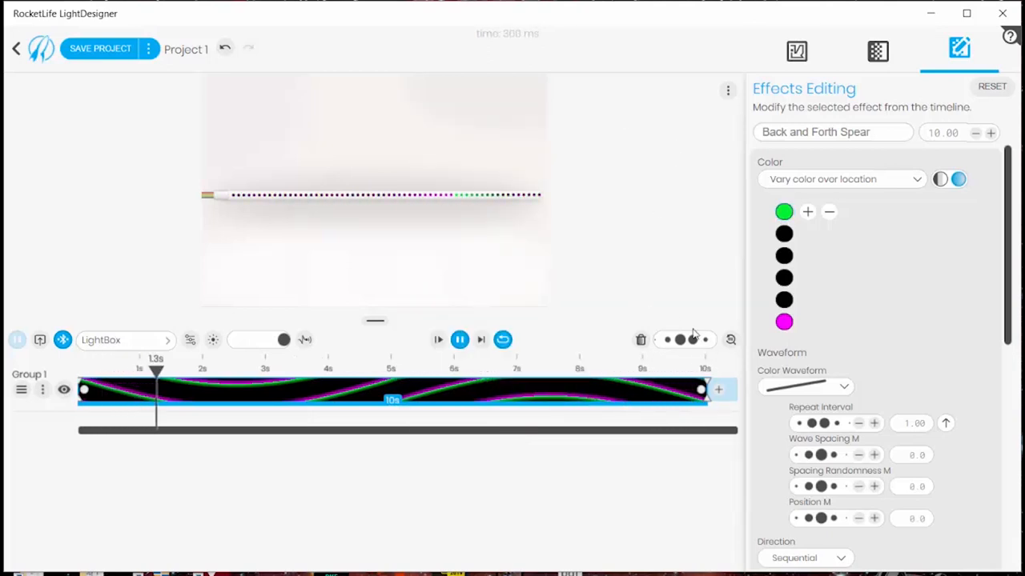
left_click(843, 386)
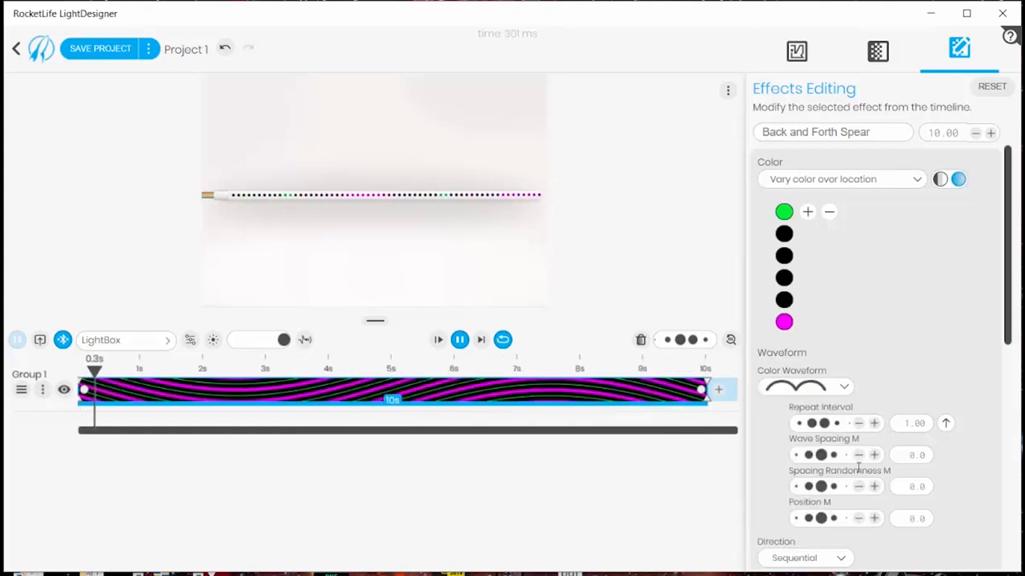
Set the spear's Brightness Vary Over Time option to the step shape
scroll("down", 3)
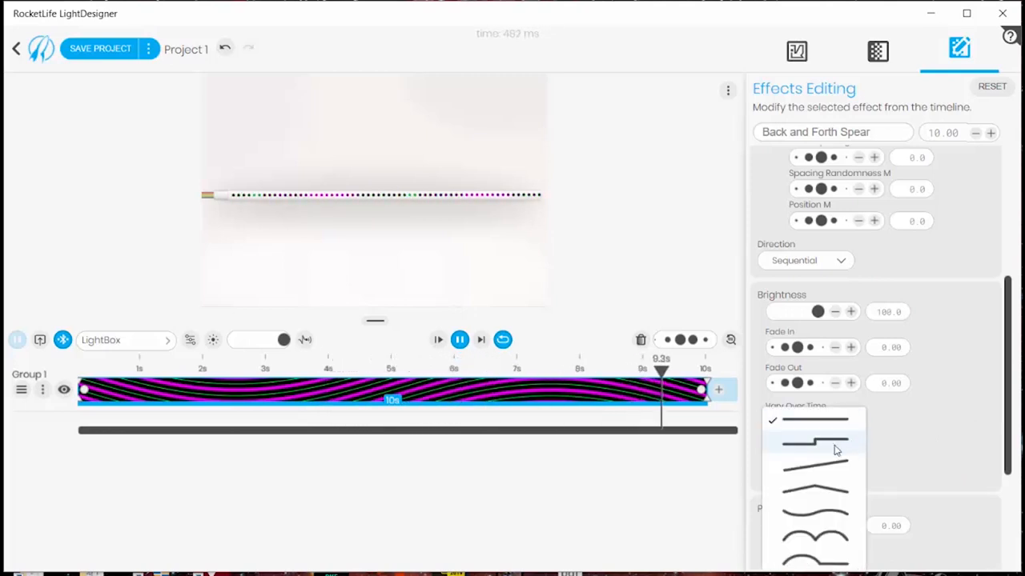
left_click(813, 442)
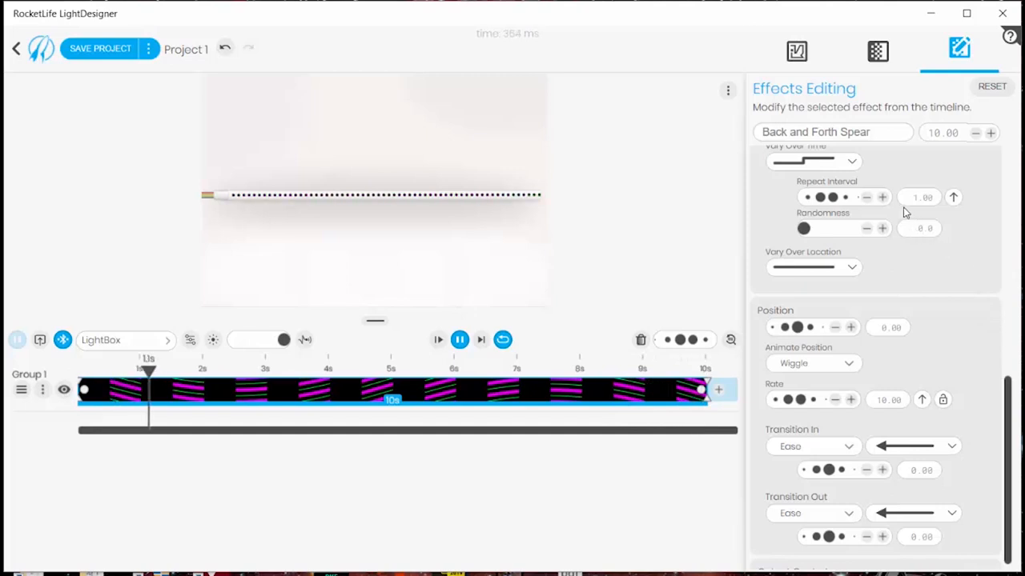
left_click(878, 50)
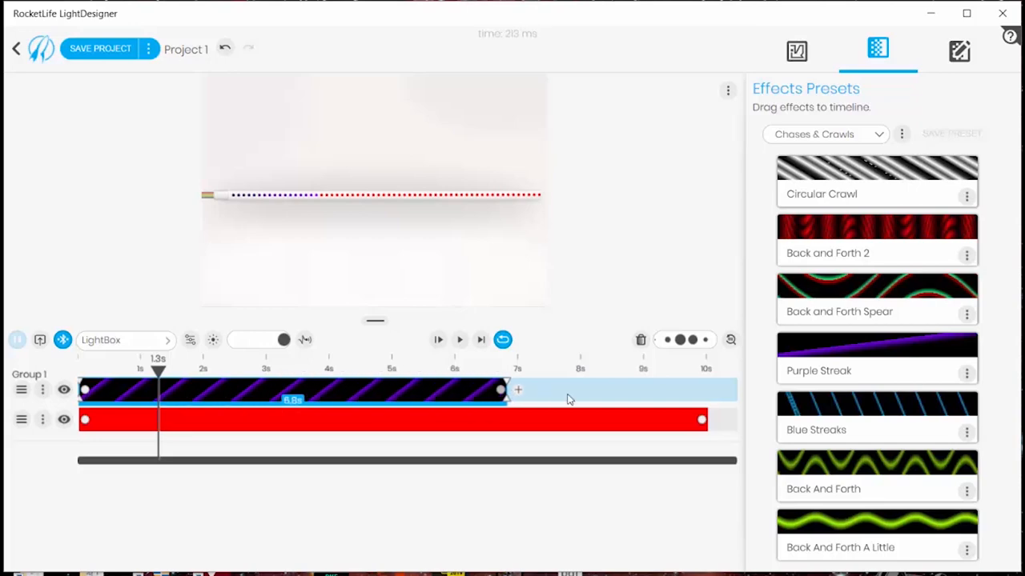
Stretch the purple streak, put Magenta on the second layer and Back And Forth on top
left_click(438, 340)
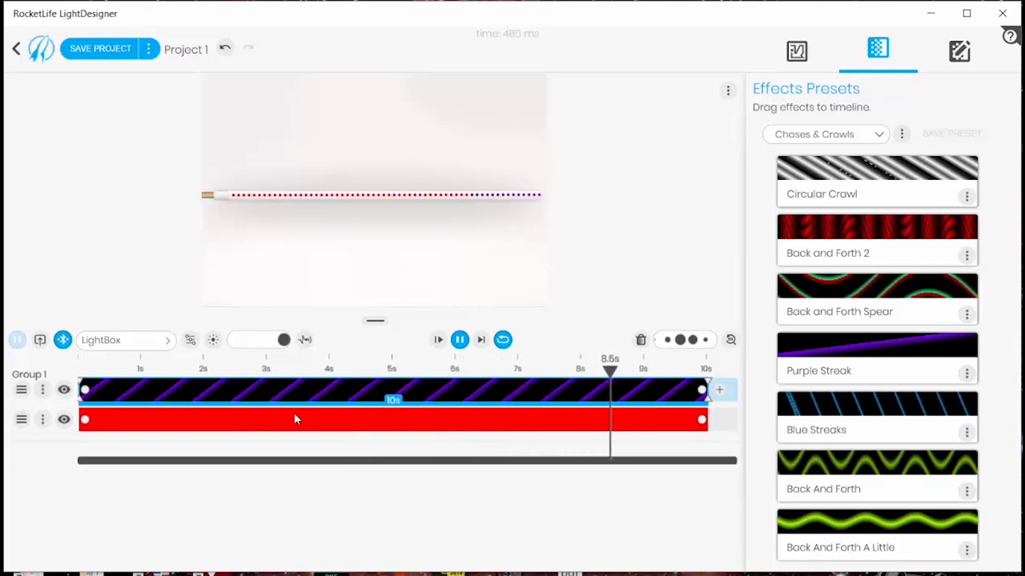
left_click(824, 133)
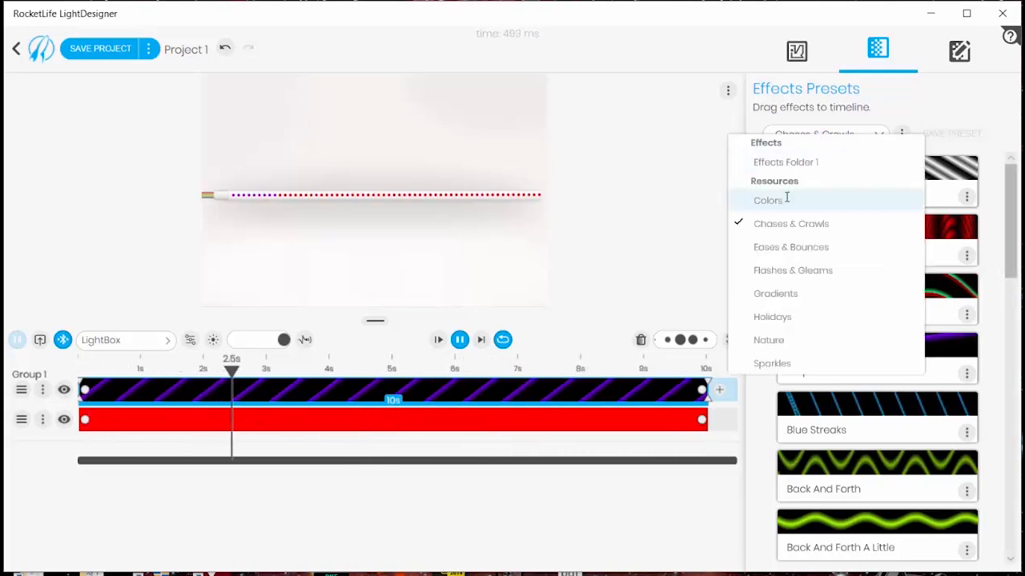
left_click(767, 200)
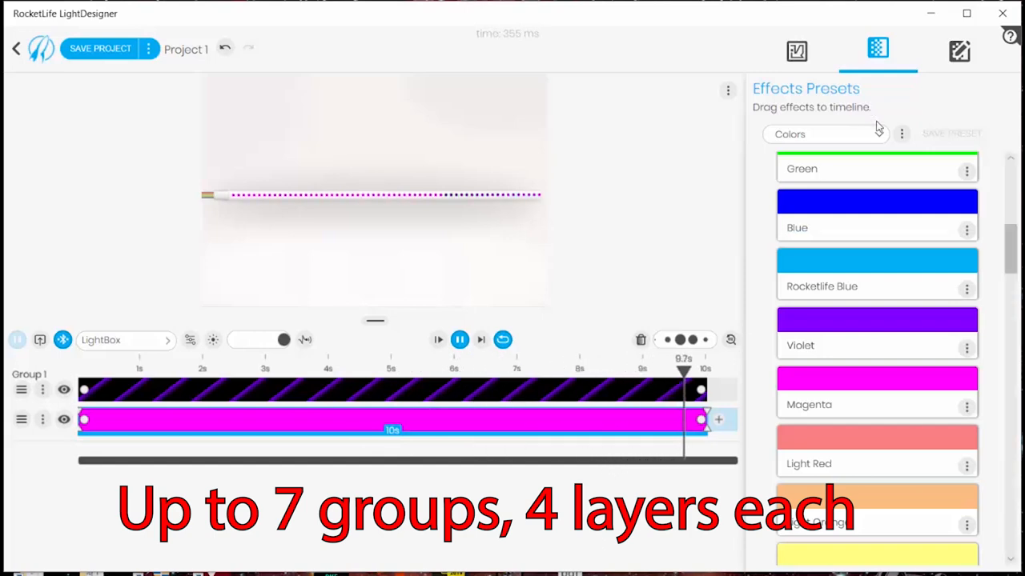
left_click(824, 134)
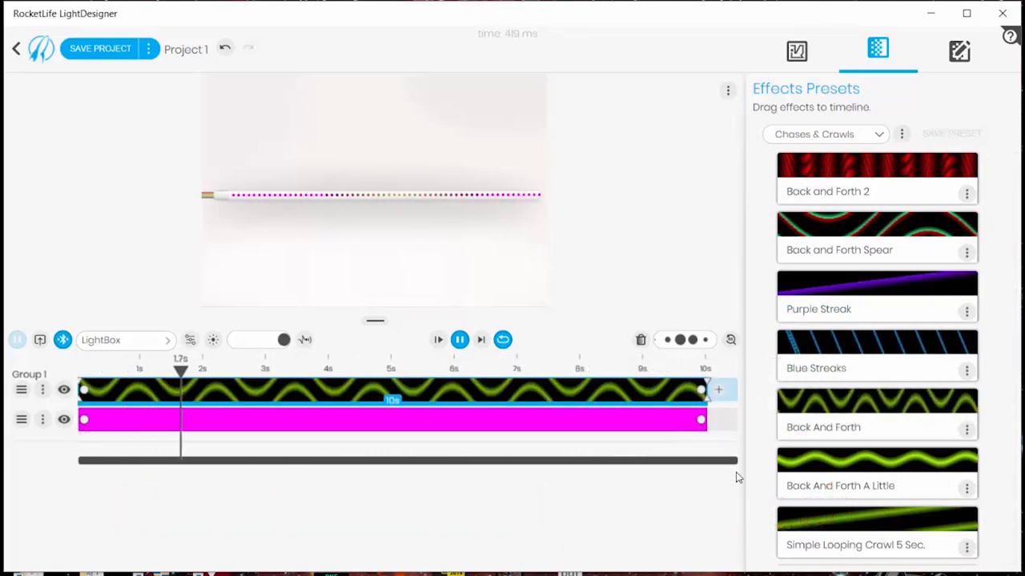
left_click(366, 368)
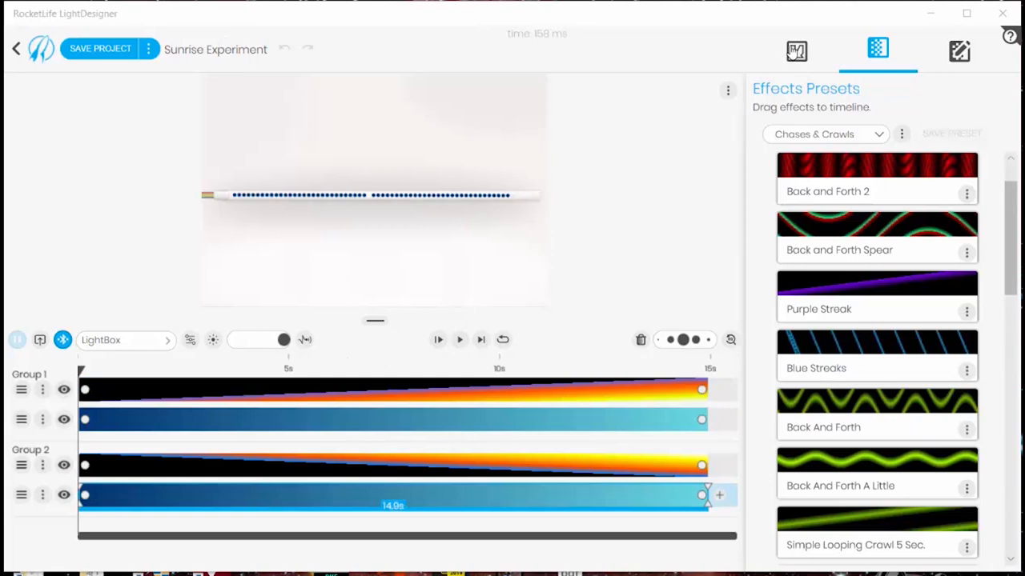
left_click(796, 50)
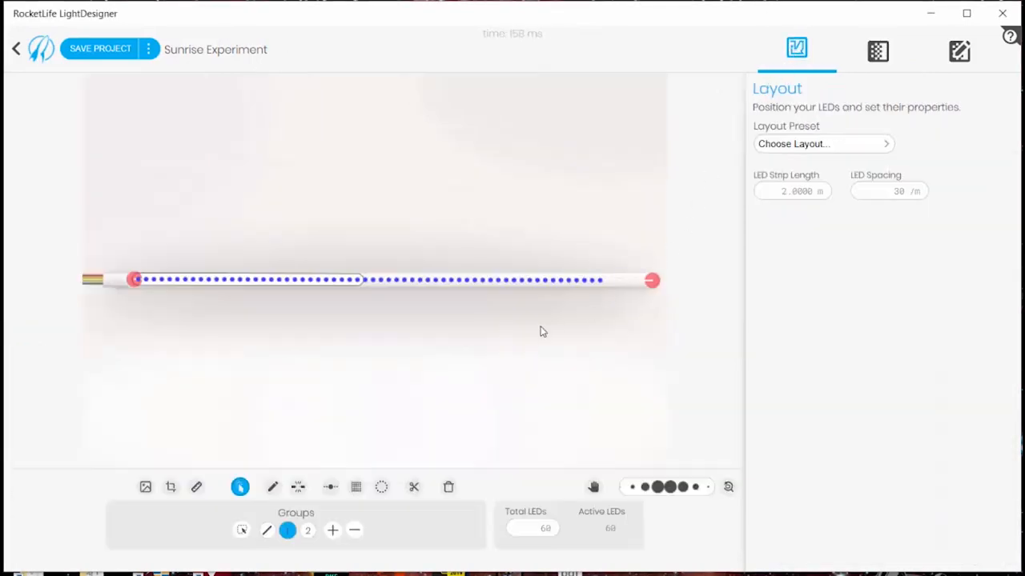
mouse_move(439, 315)
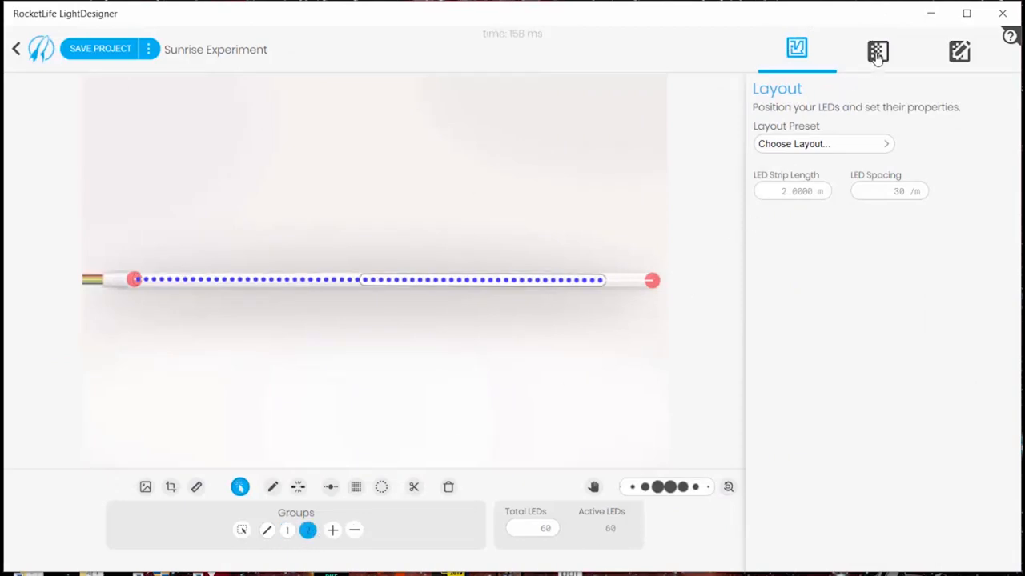
left_click(878, 50)
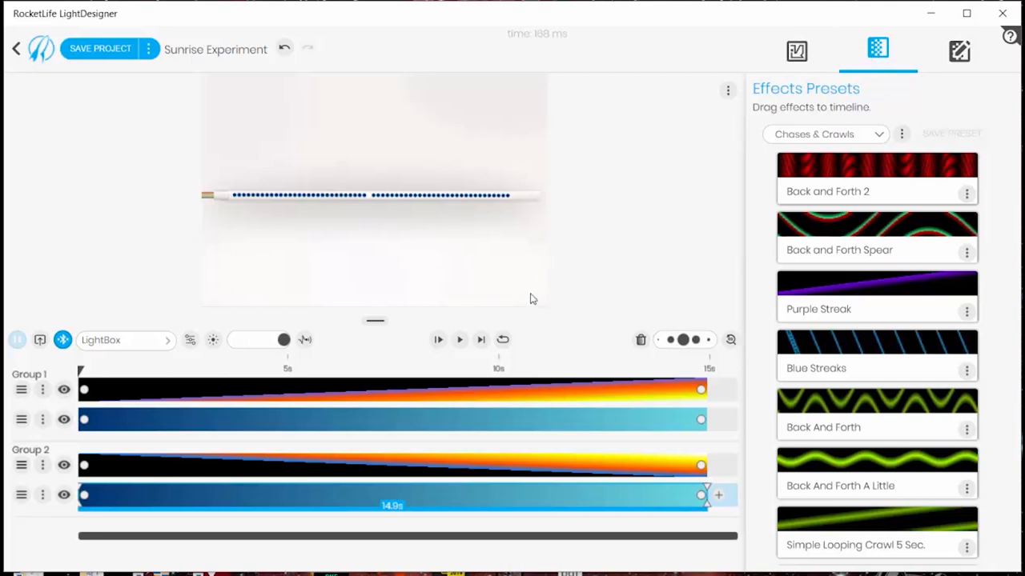
mouse_move(215, 435)
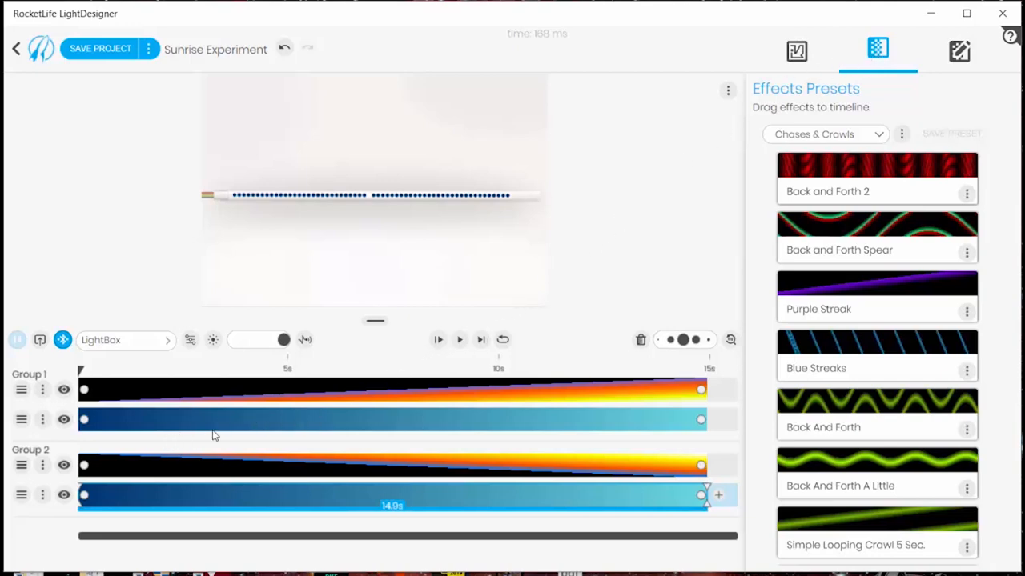
mouse_move(205, 503)
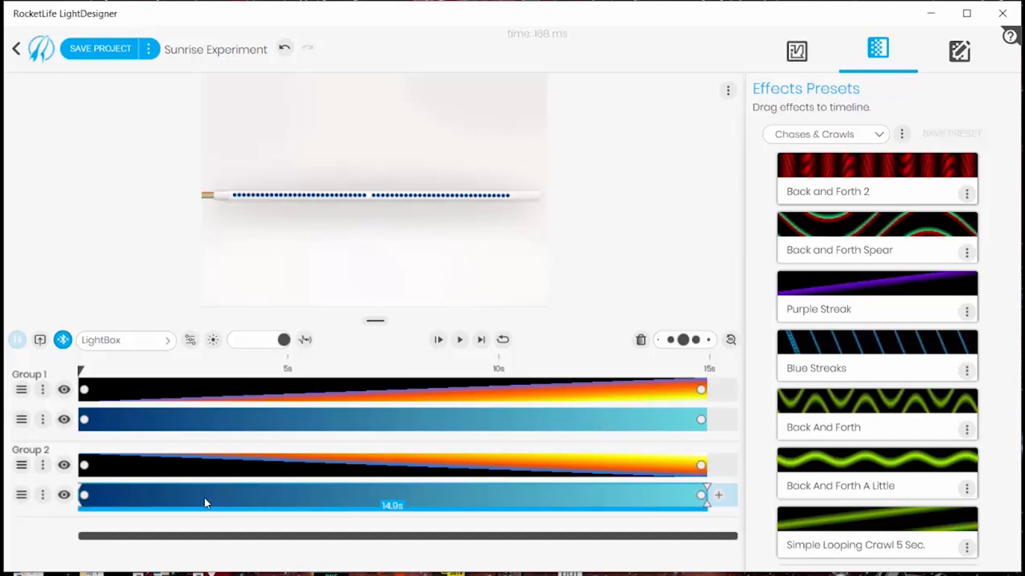
mouse_move(658, 502)
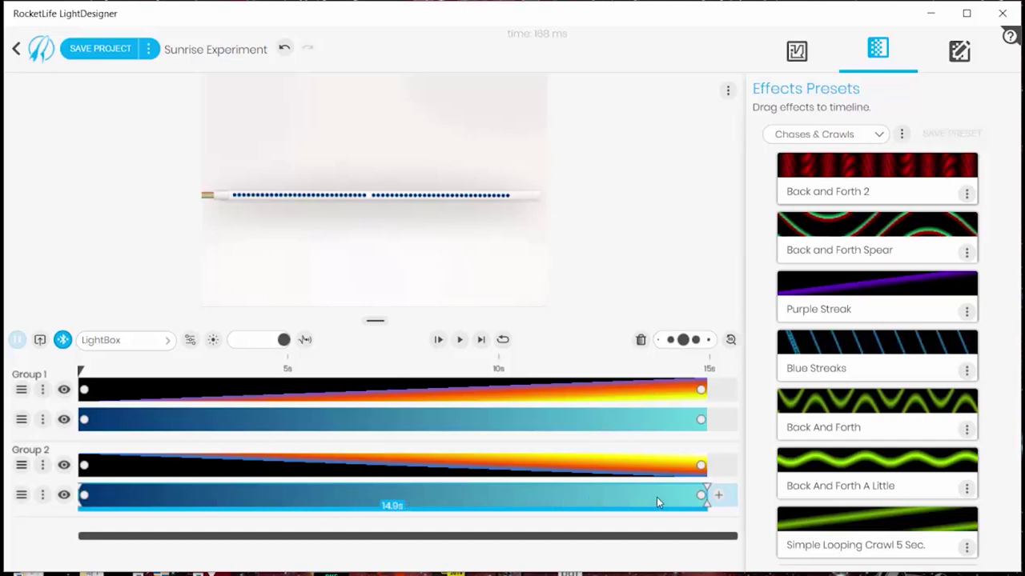
mouse_move(456, 347)
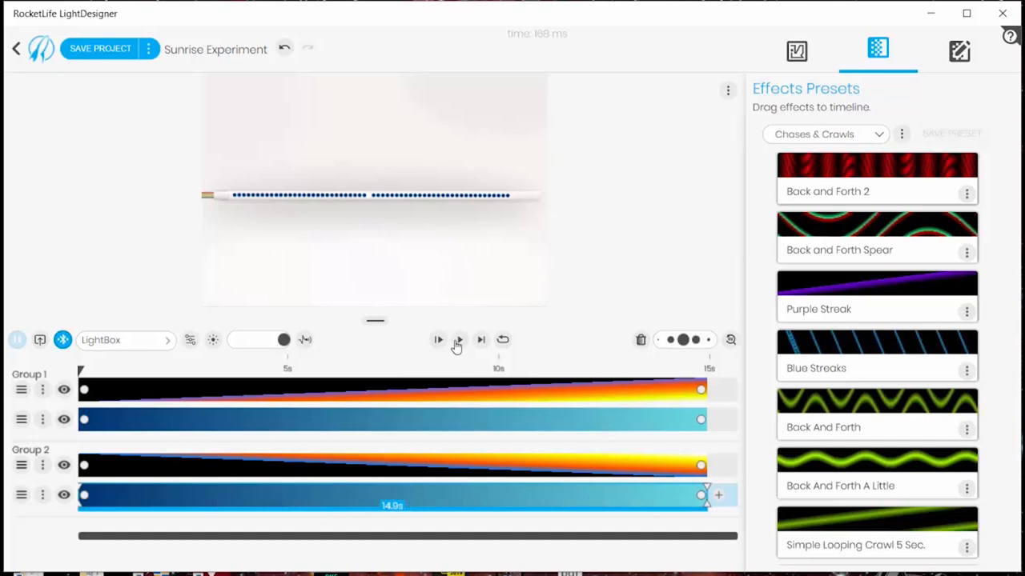
left_click(460, 339)
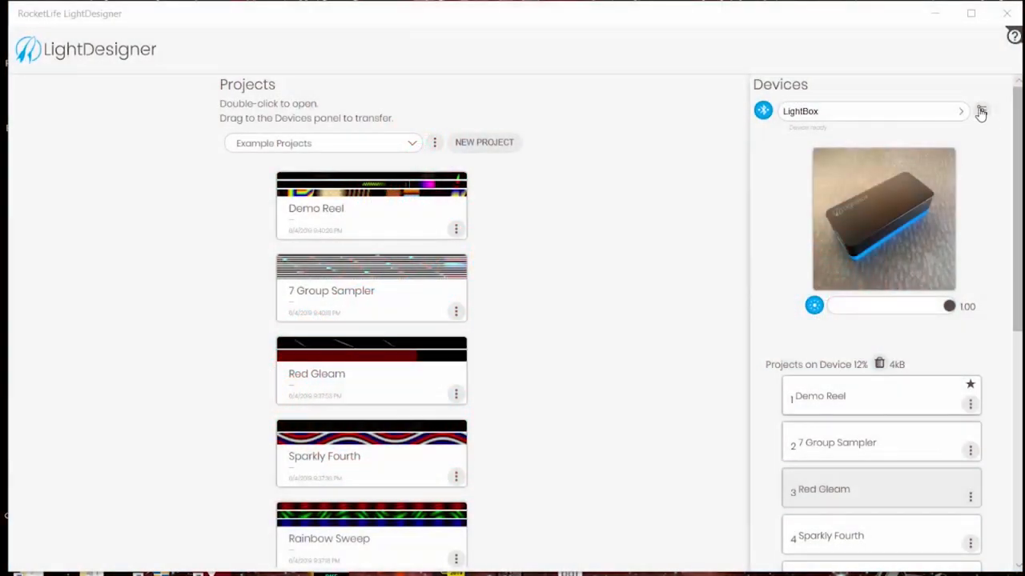
Open the LightBox device settings and list the WS2812 LED colour order options
left_click(980, 111)
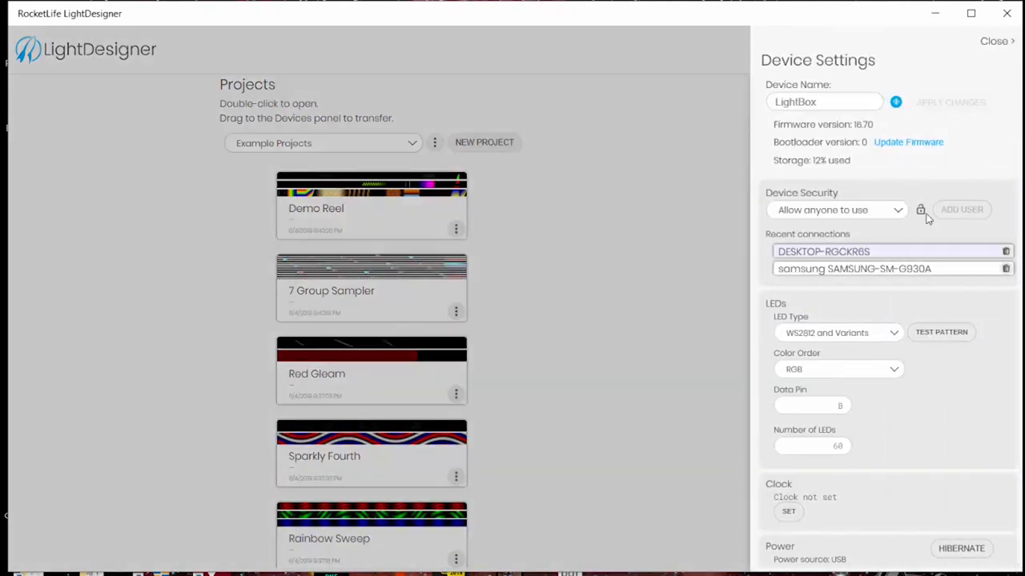
left_click(892, 369)
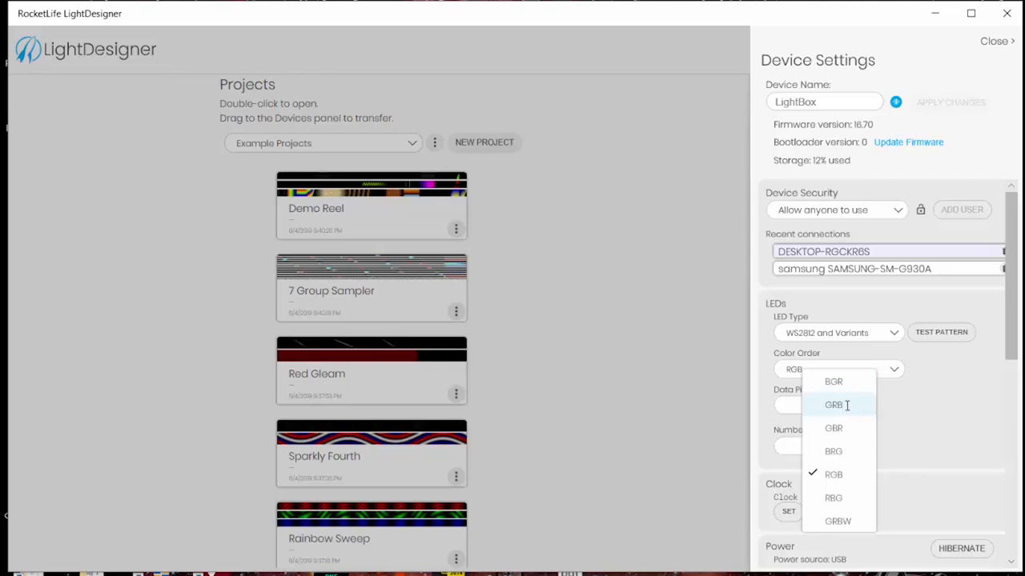
mouse_move(864, 502)
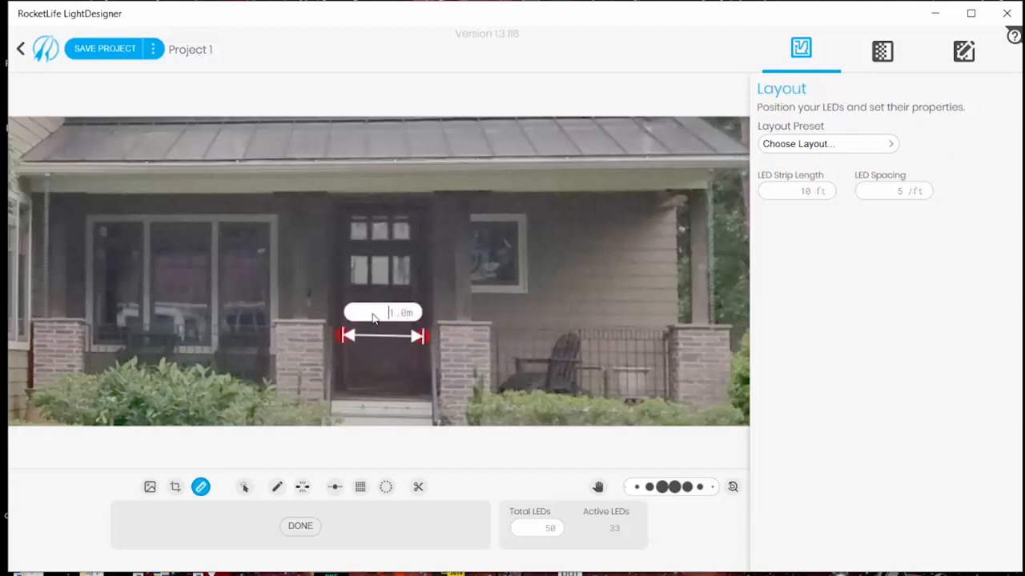
Scale the porch photo, trace a 250-LED strip from roofline to left rail, and play a Holidays effect
left_click(244, 487)
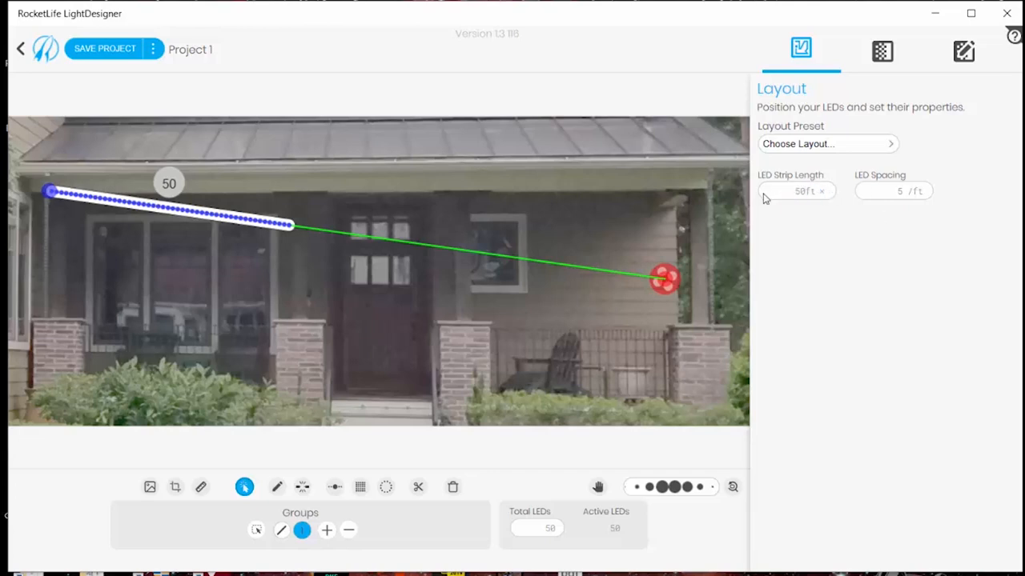
left_click_drag(665, 279, 697, 396)
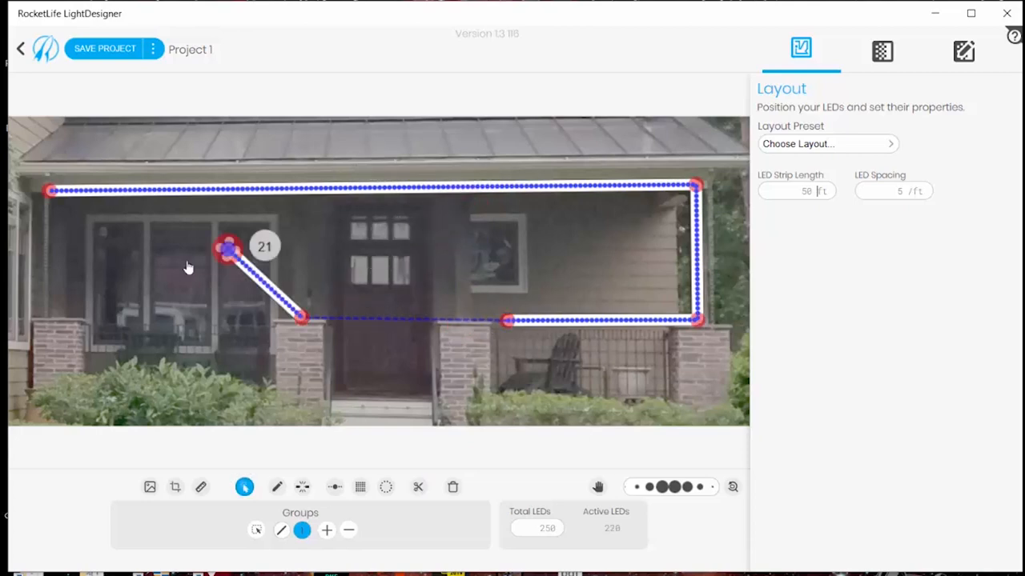
left_click_drag(230, 248, 40, 316)
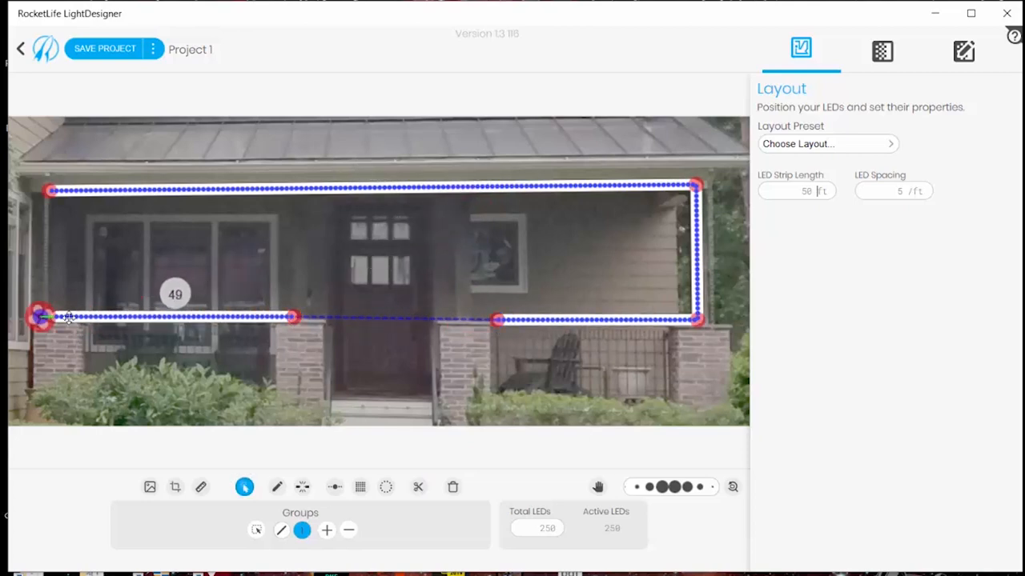
left_click(881, 50)
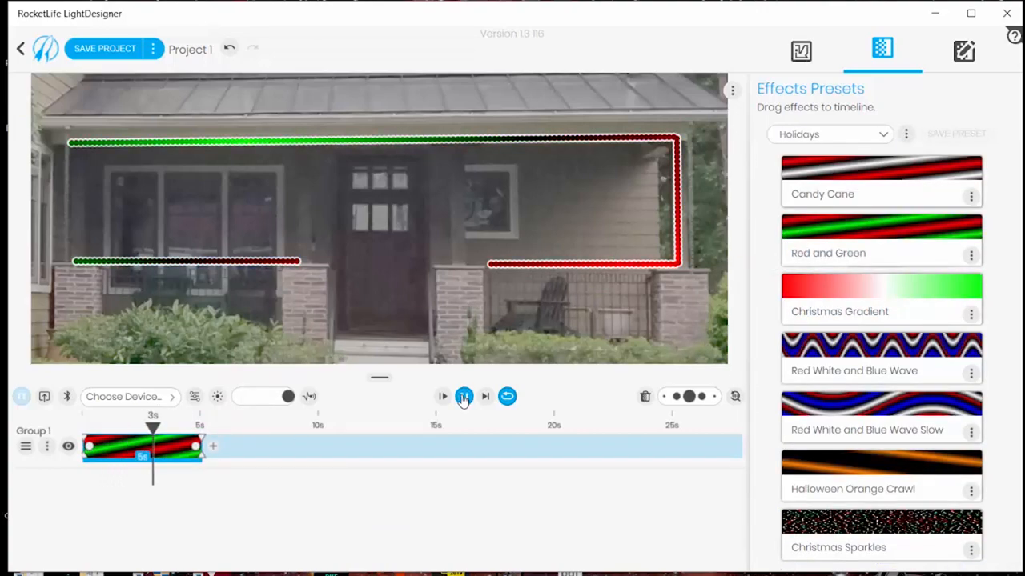
left_click(442, 397)
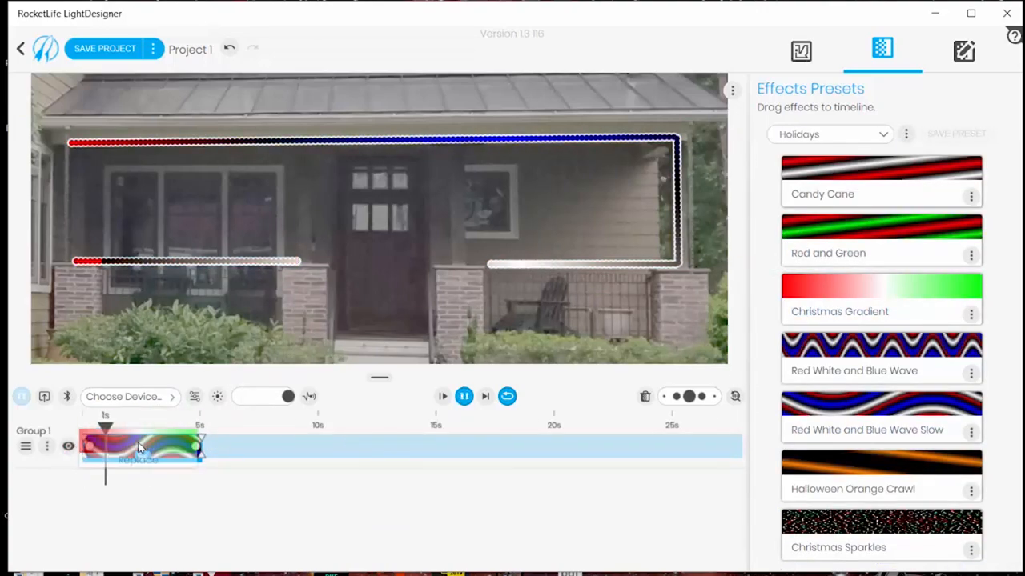